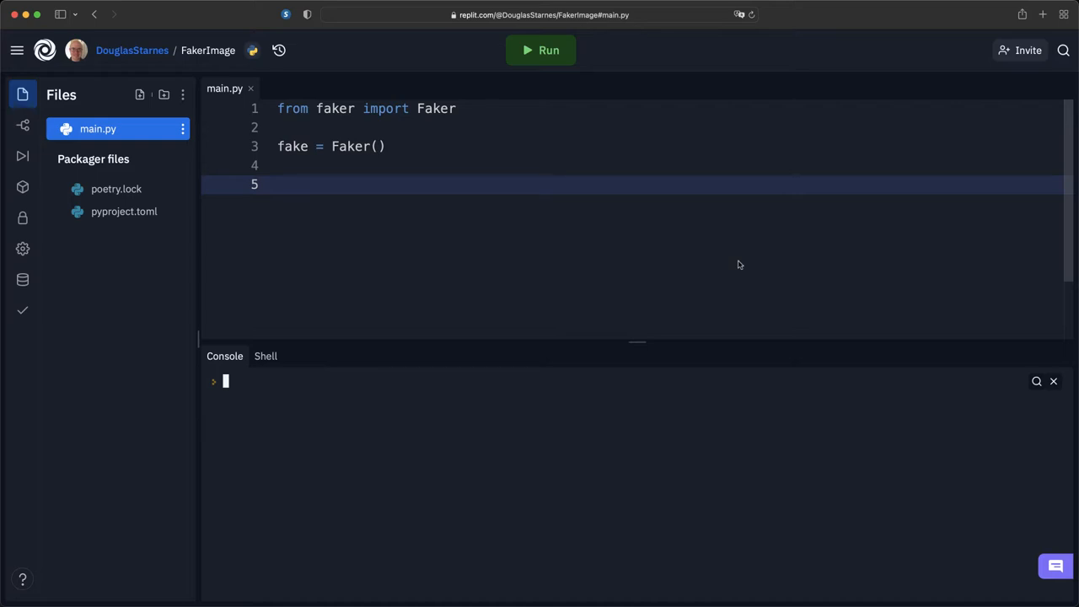
pyautogui.moveTo(644, 422)
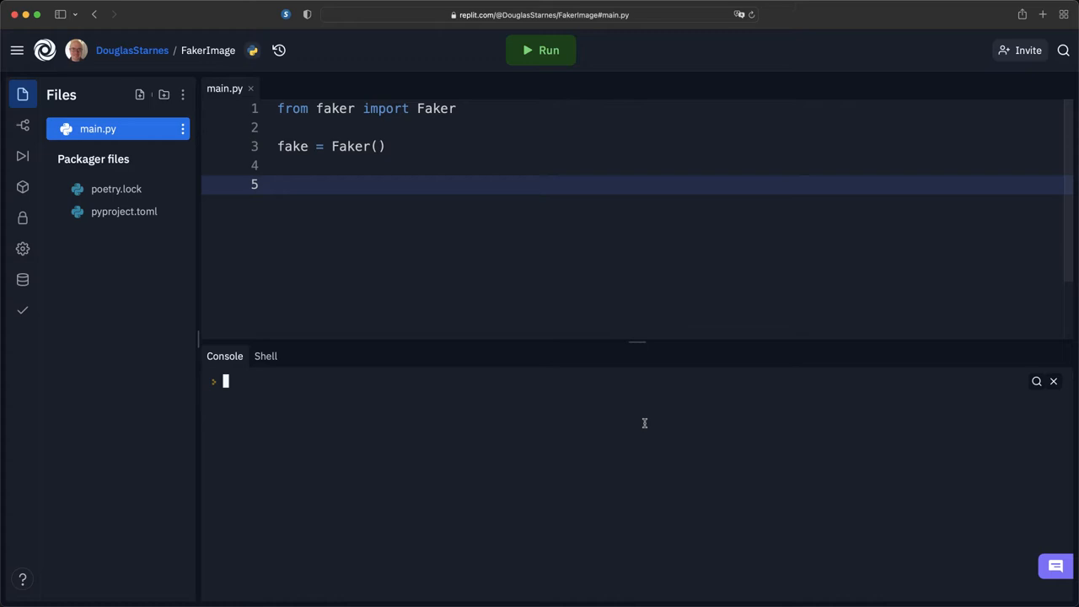
# Step: Run help(fake.image_url) in the console to read its width, height and placeholder_url parameters
pyautogui.write('help')
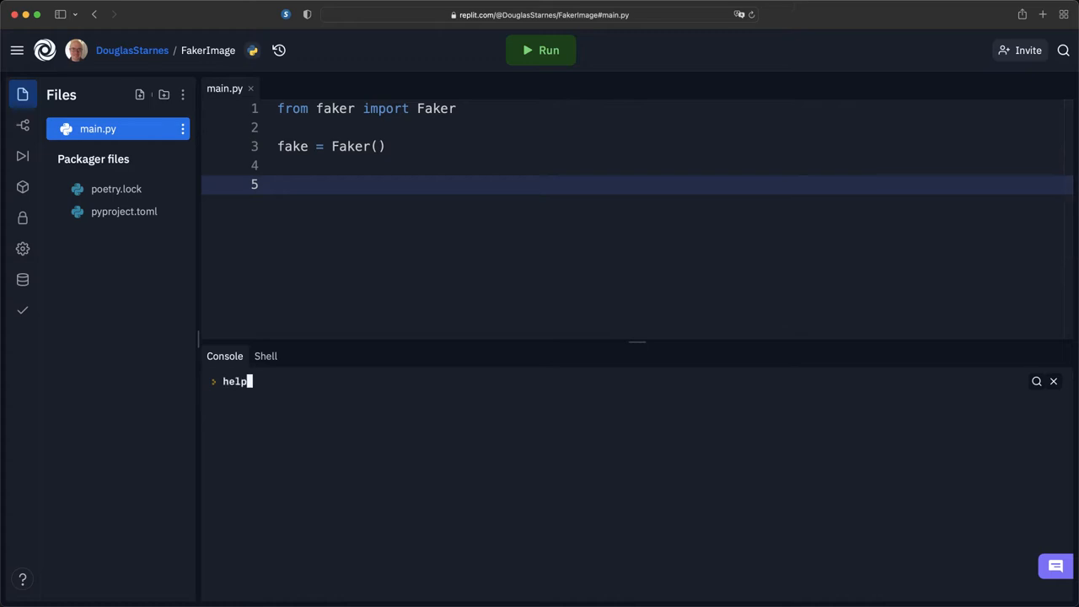
pyautogui.write('(fake.')
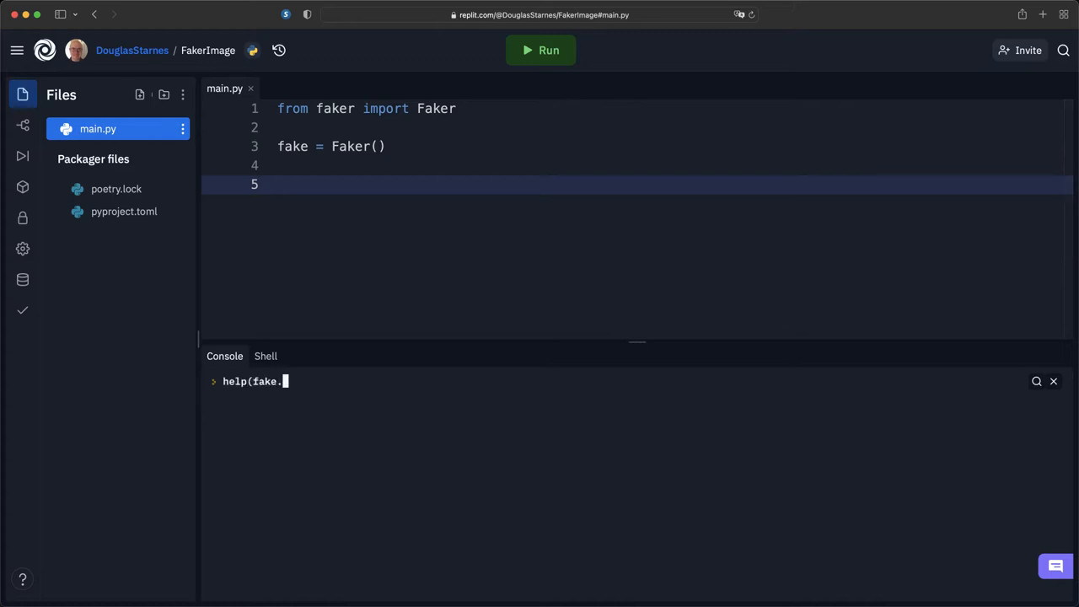
pyautogui.write('image_url)')
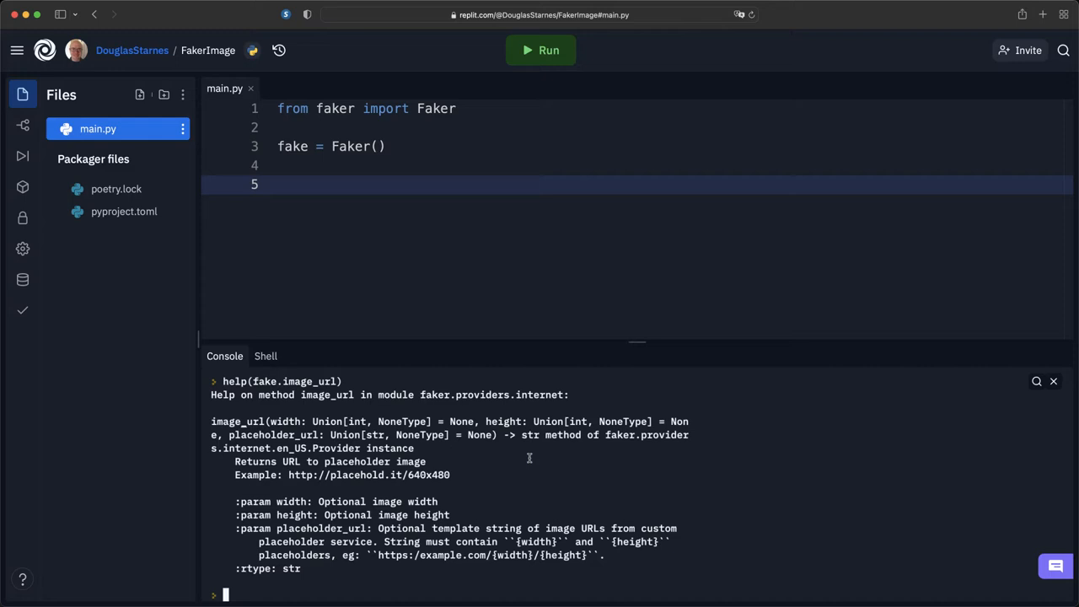
pyautogui.moveTo(365, 482)
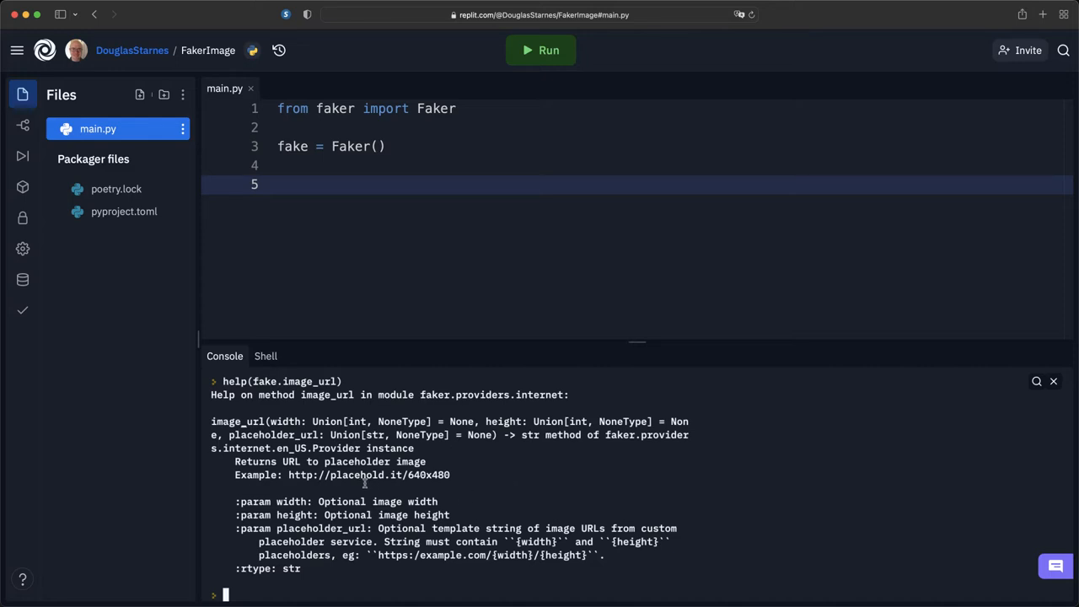
pyautogui.moveTo(486, 479)
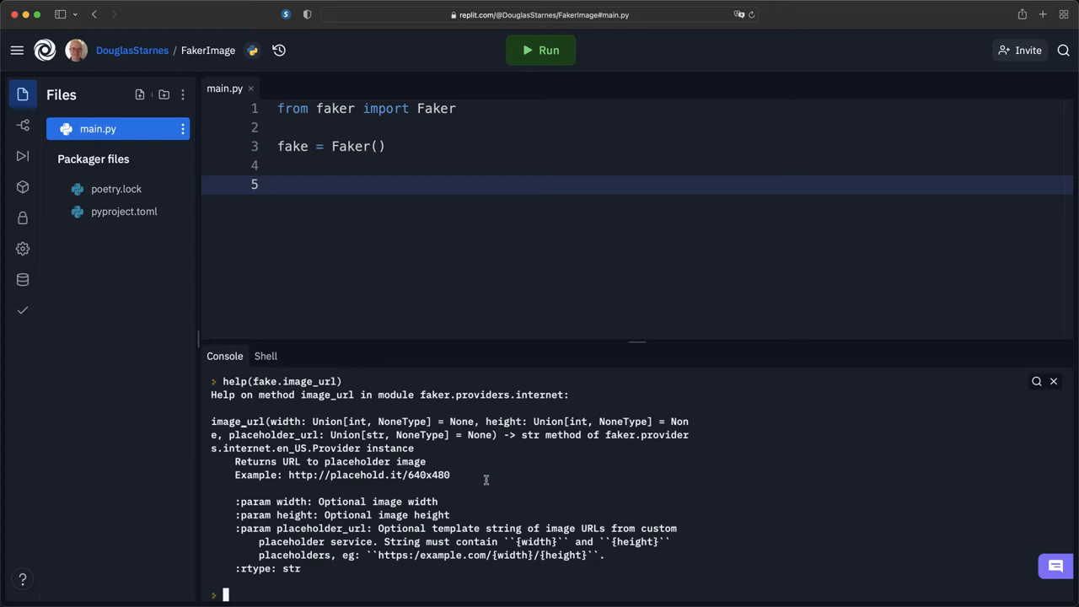
pyautogui.moveTo(506, 567)
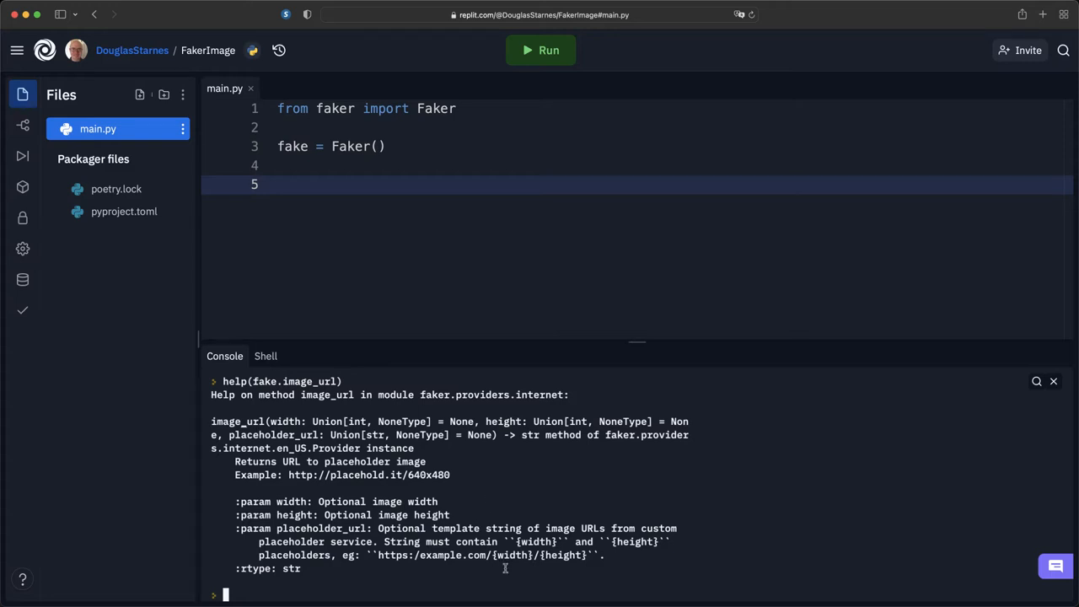
# Step: Call fake.image_url() twice, preview the 971×106 dummyimage link in the browser, and return to the project
pyautogui.write('fake.image_url(')
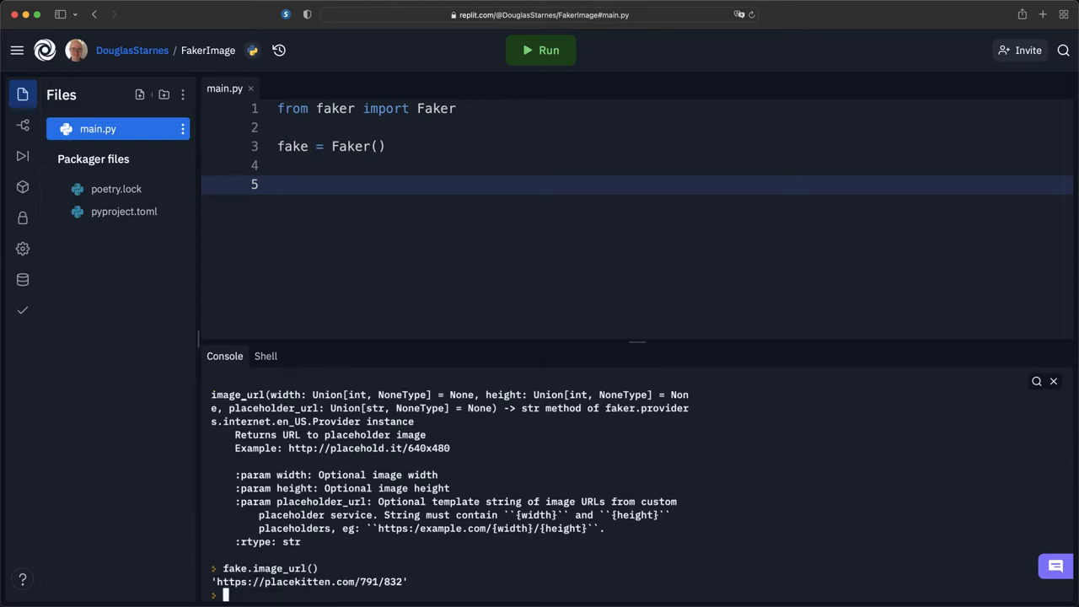
pyautogui.moveTo(380, 587)
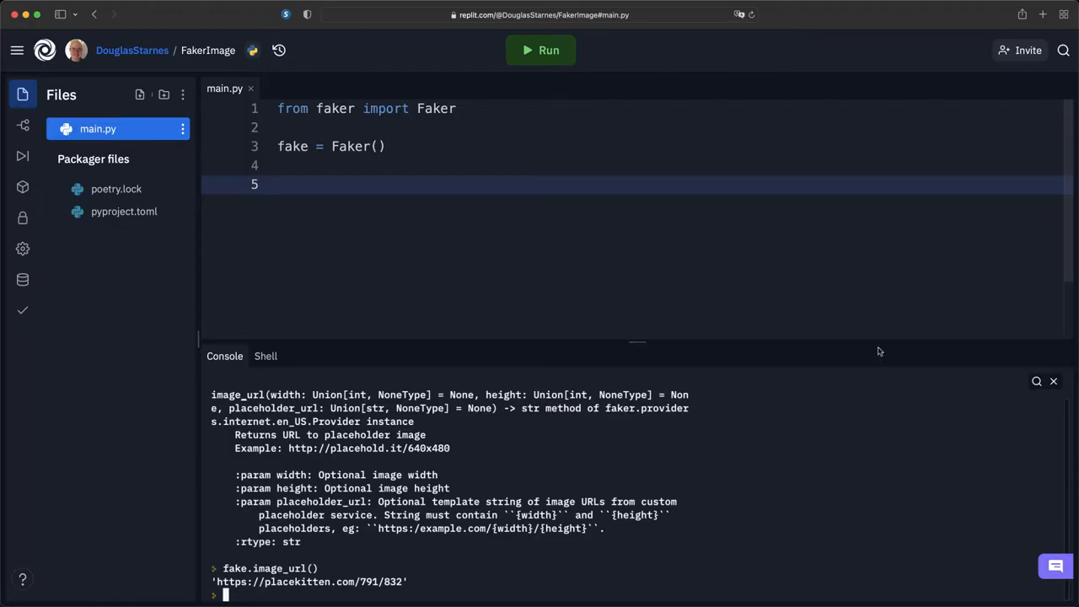
pyautogui.write('fake.image_url()')
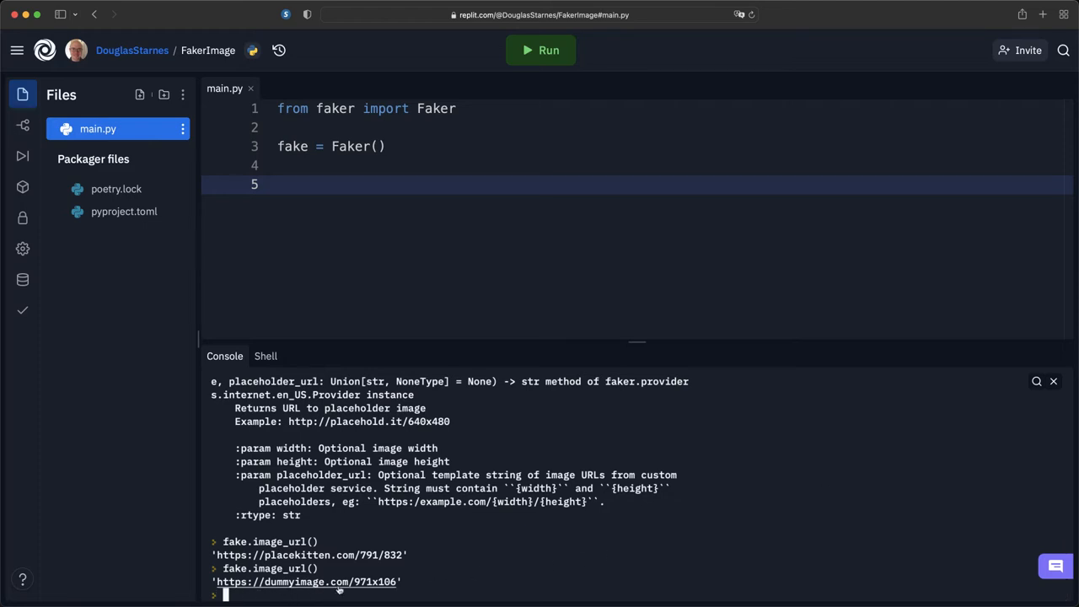
pyautogui.click(306, 582)
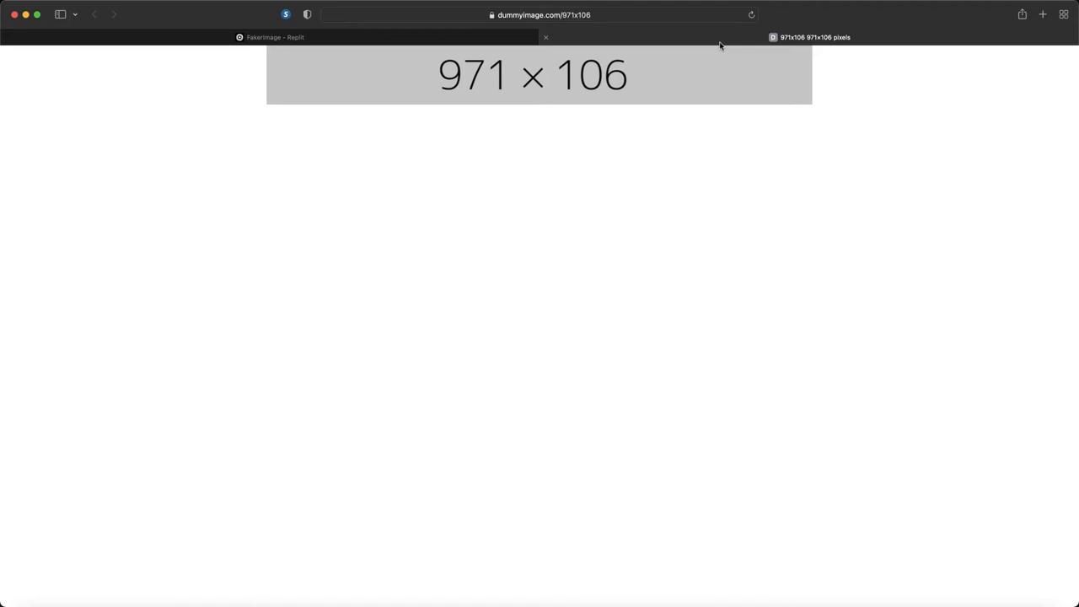
pyautogui.moveTo(531, 125)
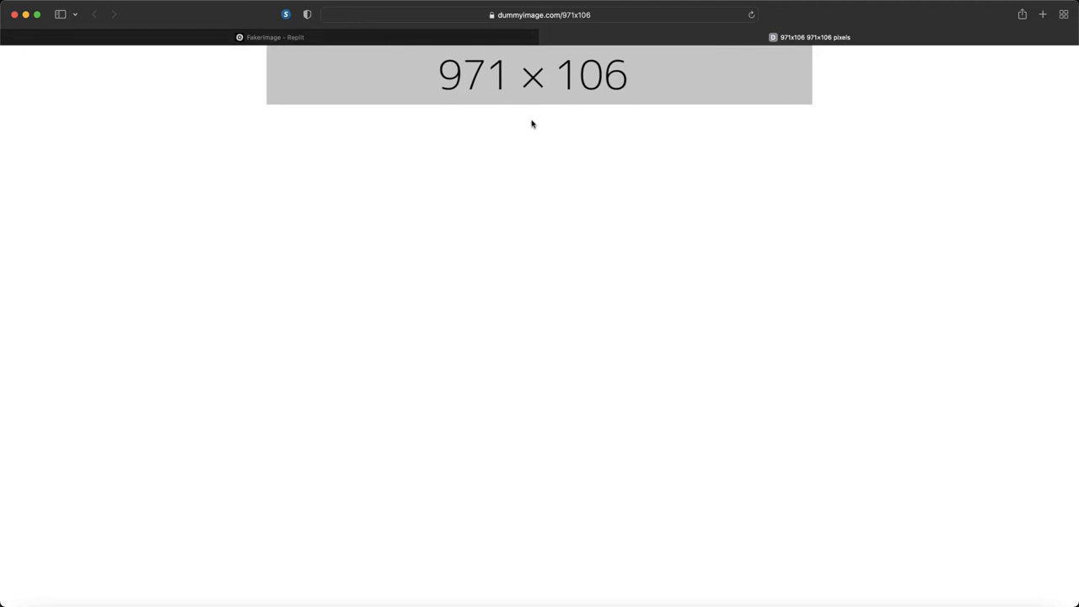
pyautogui.moveTo(548, 34)
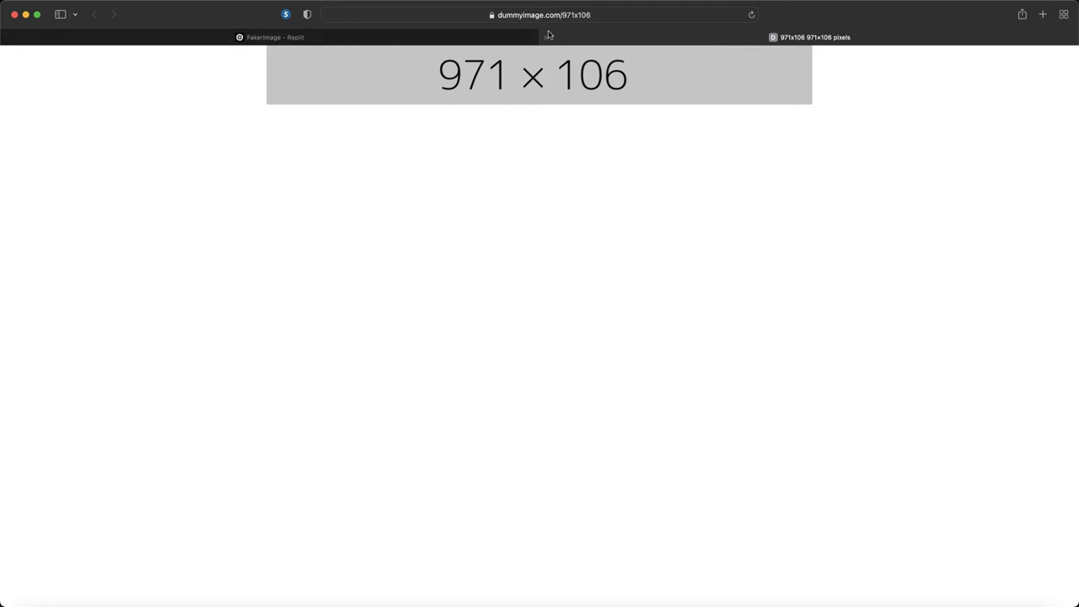
pyautogui.click(270, 38)
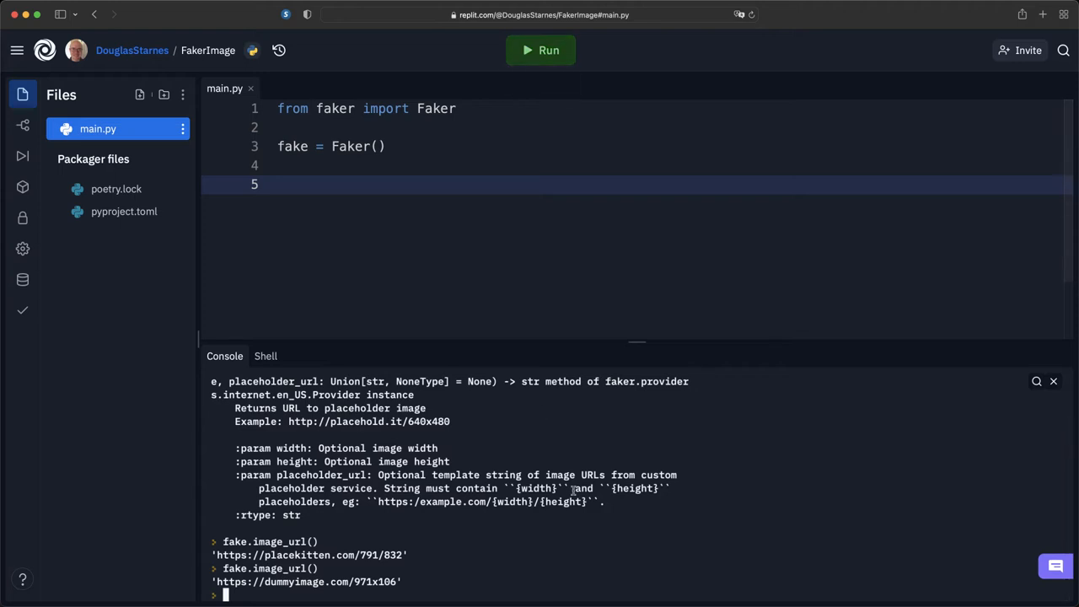
# Step: Rerun help(fake.image_url) to recall the sizing parameters
pyautogui.write('help(fake.image_url)')
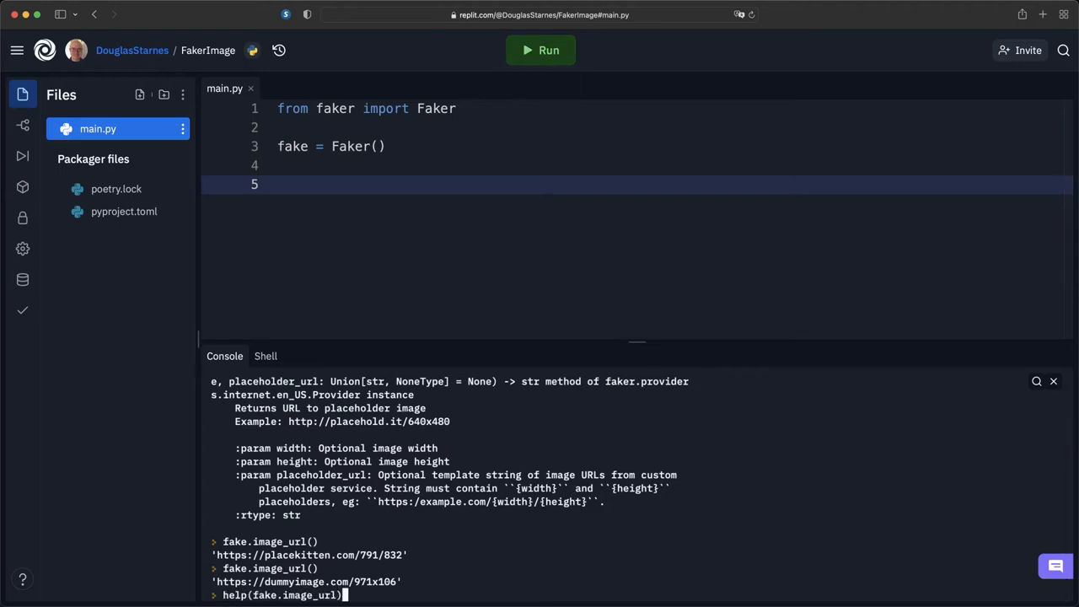
pyautogui.press('enter')
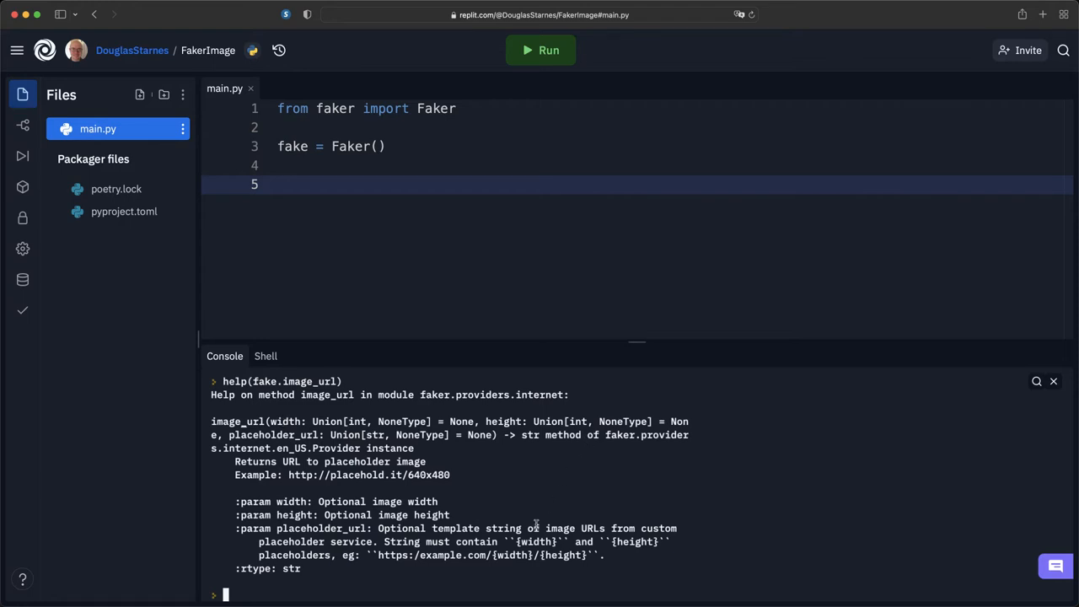
pyautogui.moveTo(518, 580)
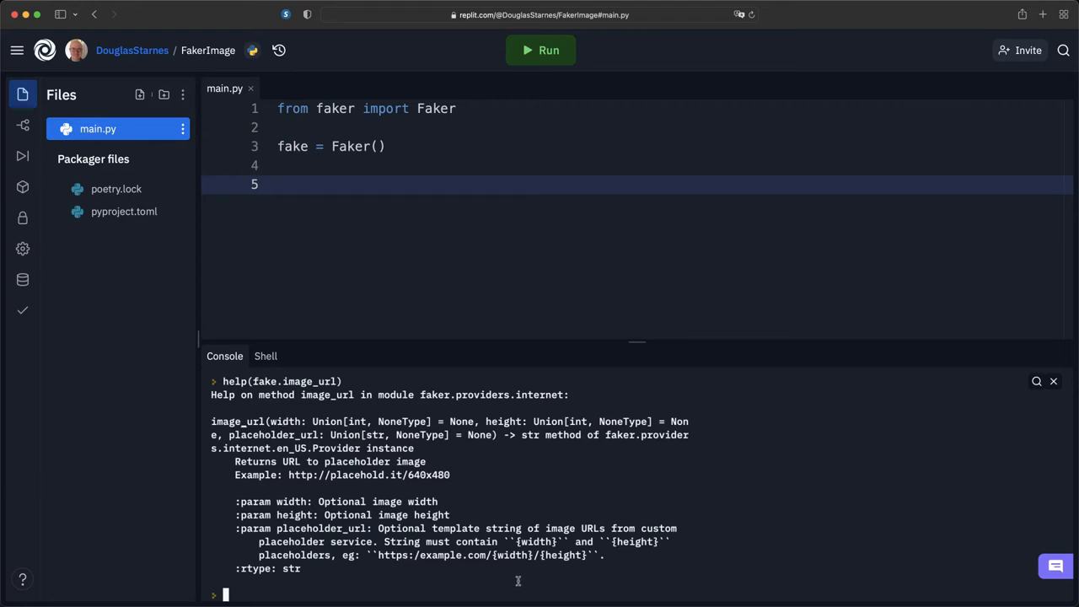
# Step: Call fake.image_url(width=250, height=250) to get a picsum.photos 250/250 link
pyautogui.write('fake.image_url')
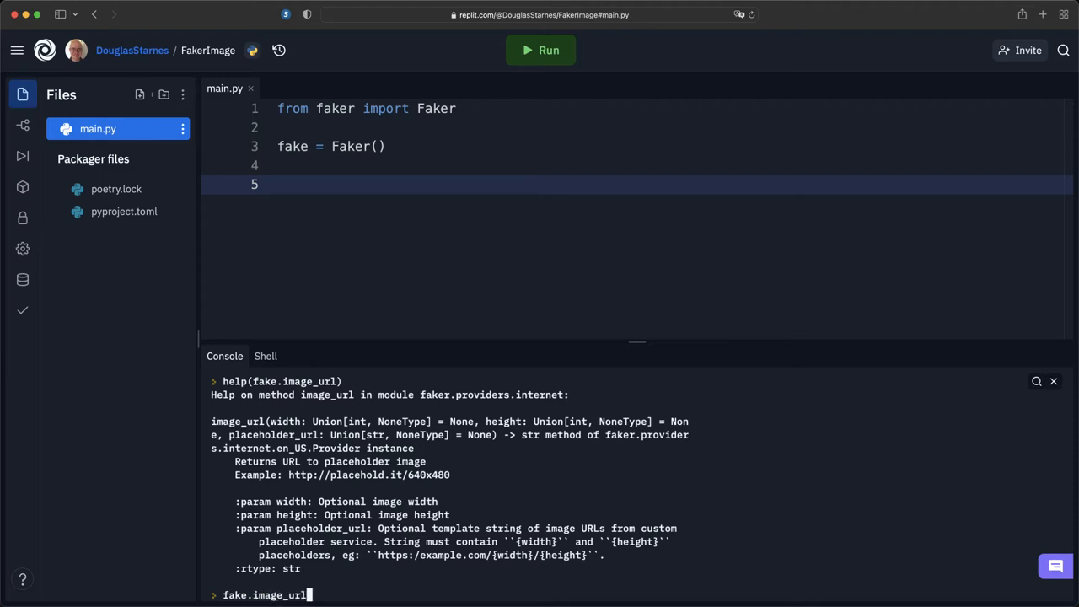
pyautogui.write('(wift')
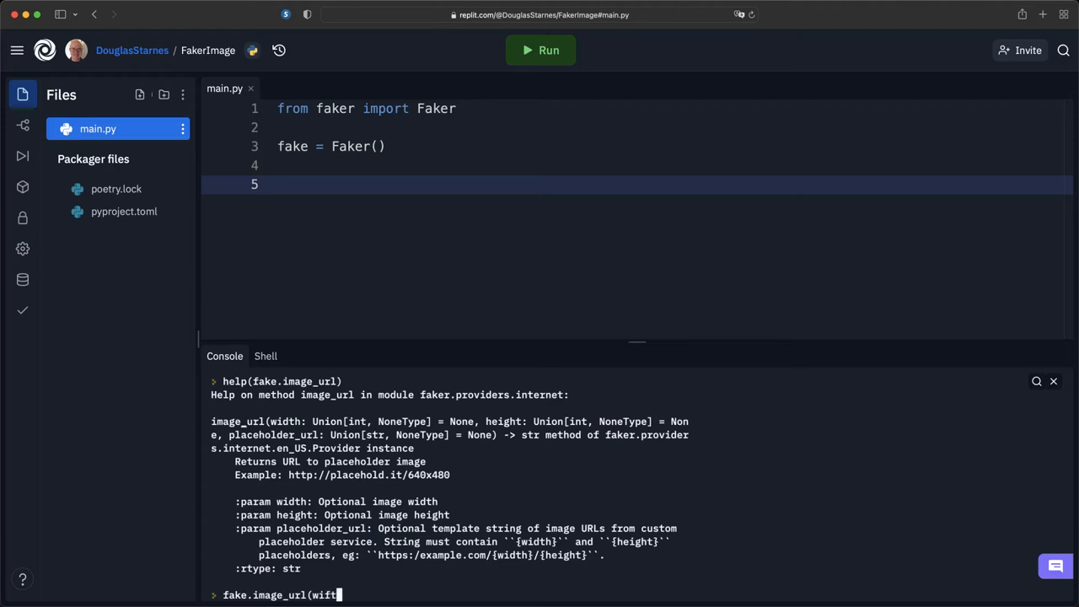
pyautogui.write('width')
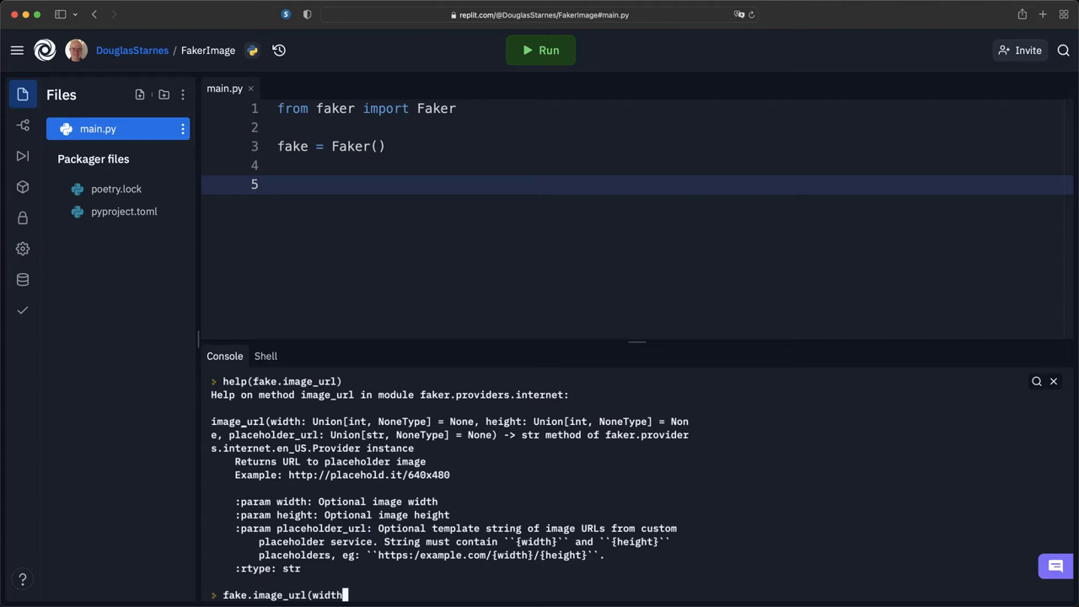
pyautogui.write('=')
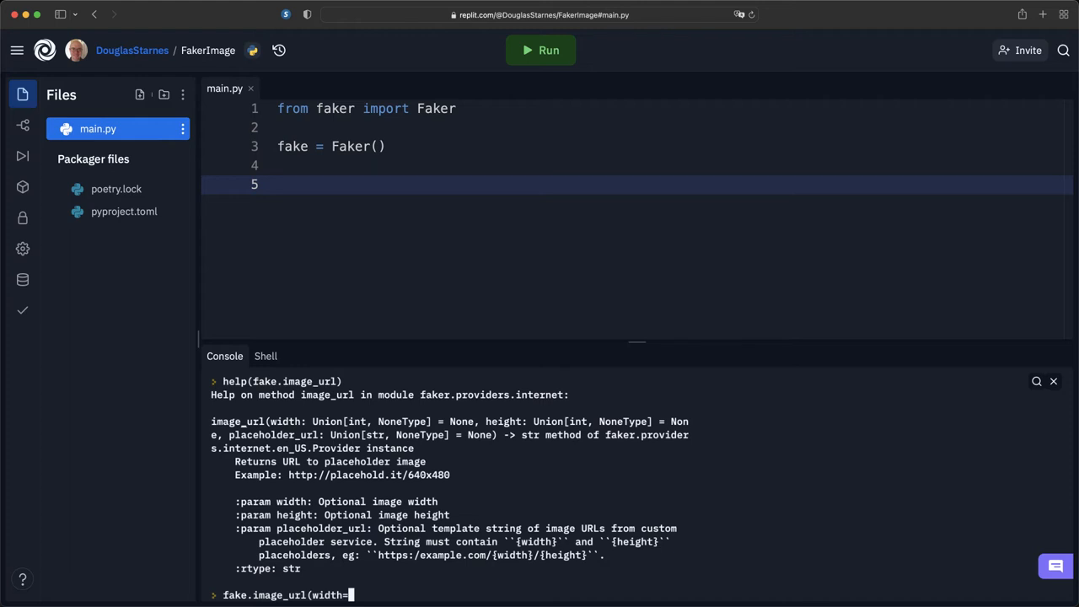
pyautogui.write('250, height')
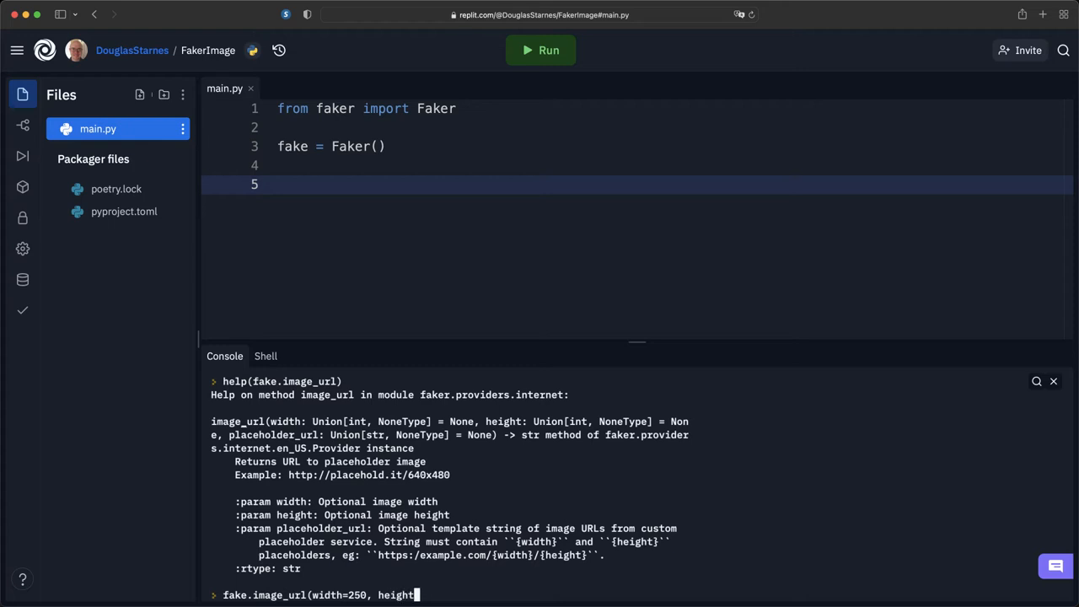
pyautogui.write('=250)')
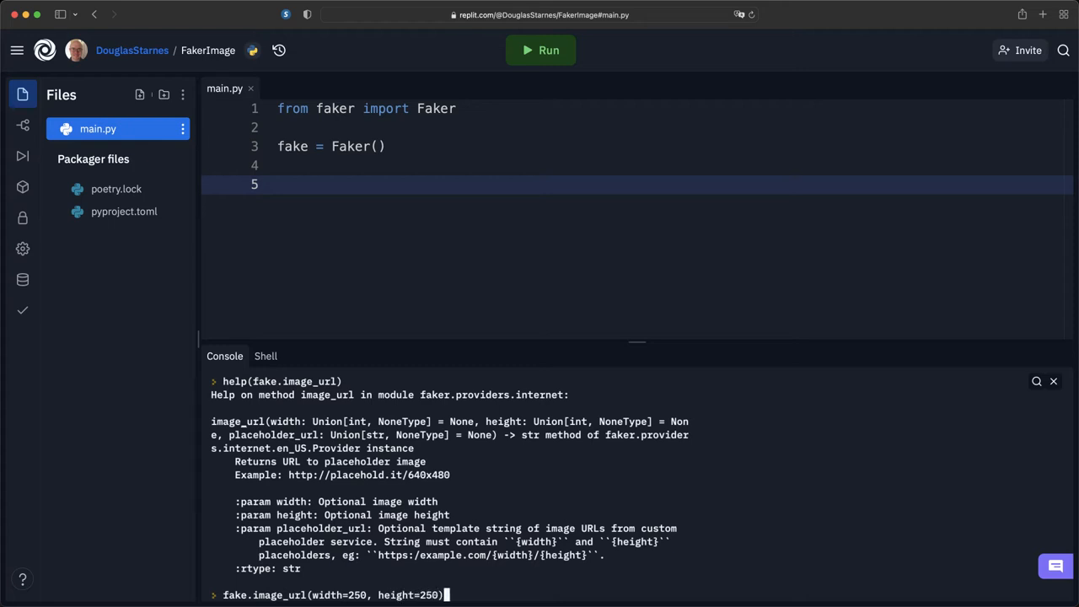
pyautogui.press('enter')
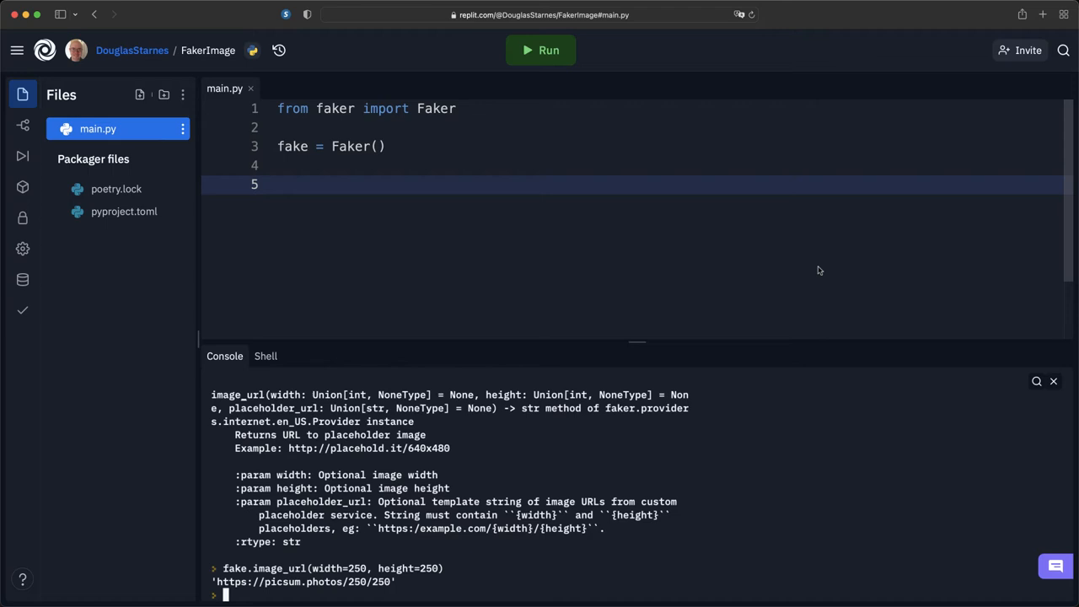
pyautogui.moveTo(675, 189)
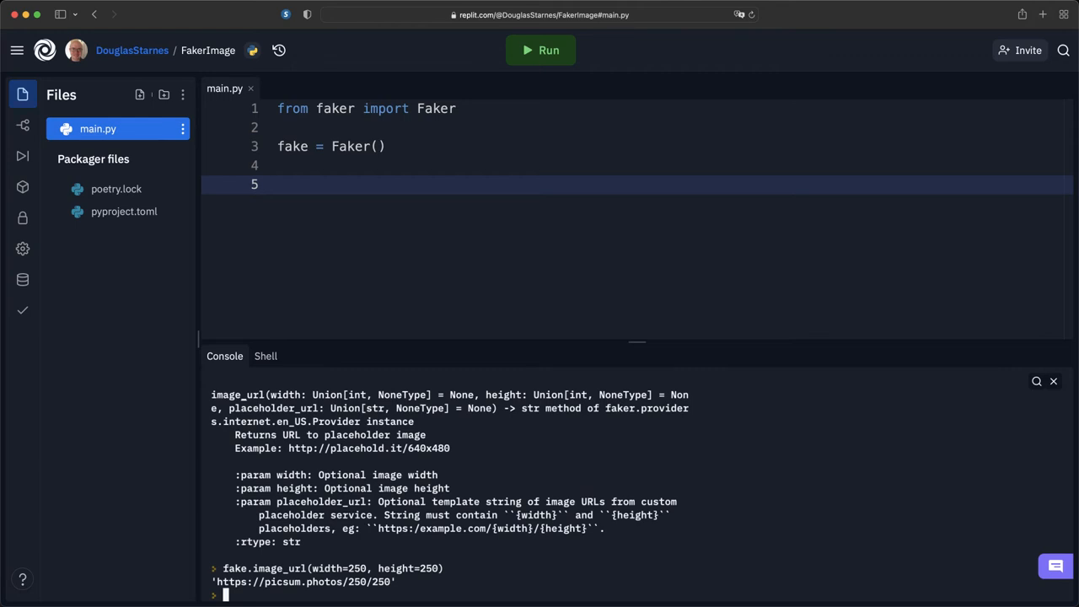
# Step: Call fake.word() in the console to get random words like 'power' and 'kitchen'
pyautogui.write('fake.word(')
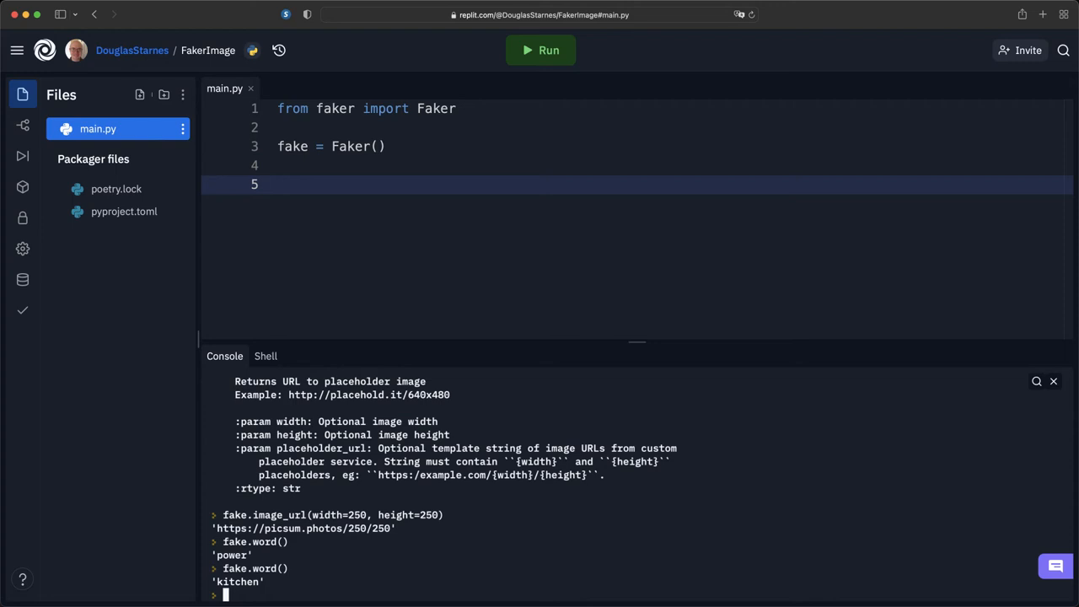
pyautogui.moveTo(762, 523)
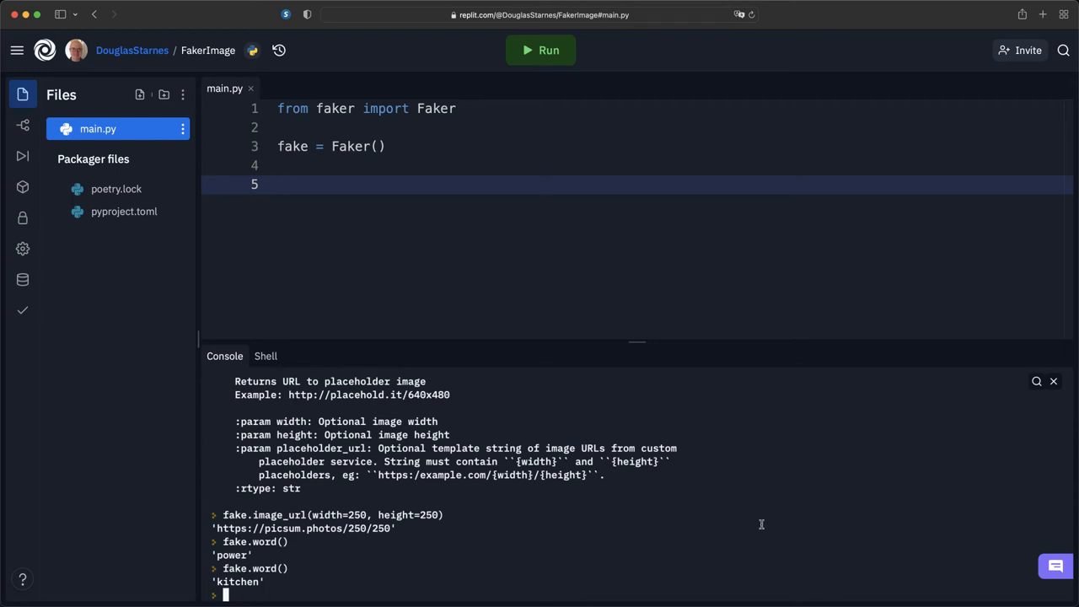
pyautogui.moveTo(528, 212)
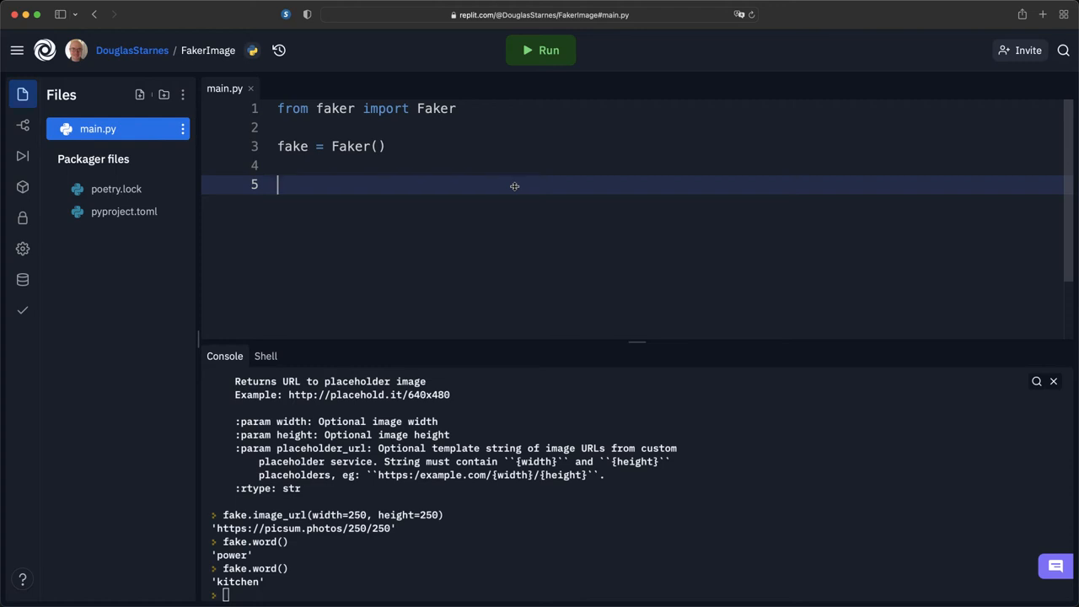
pyautogui.moveTo(24, 186)
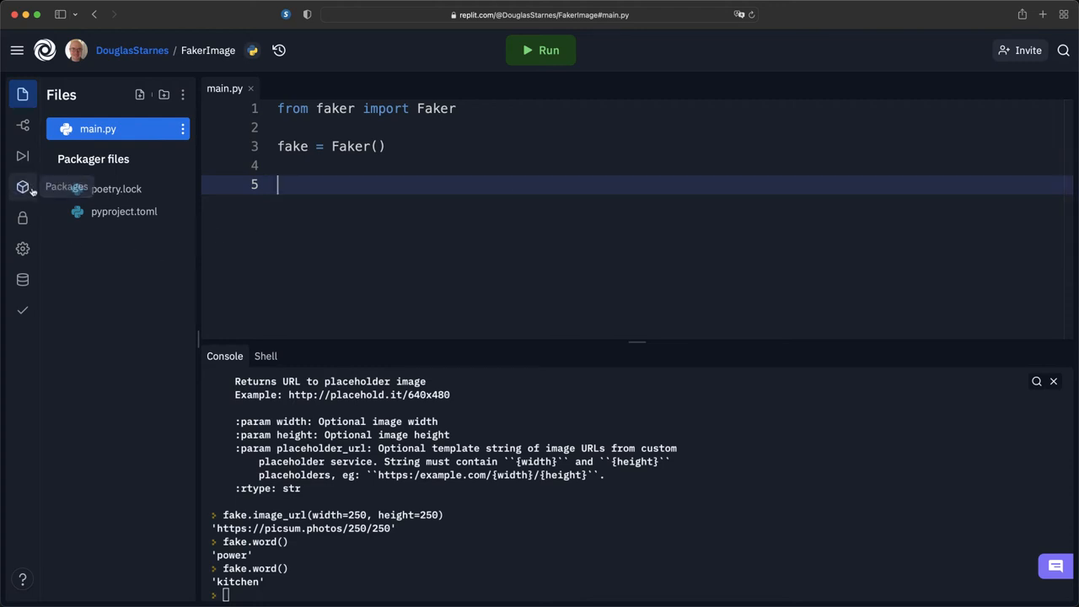
# Step: Install the requests package (2.27.1) from the Packages tool
pyautogui.click(22, 186)
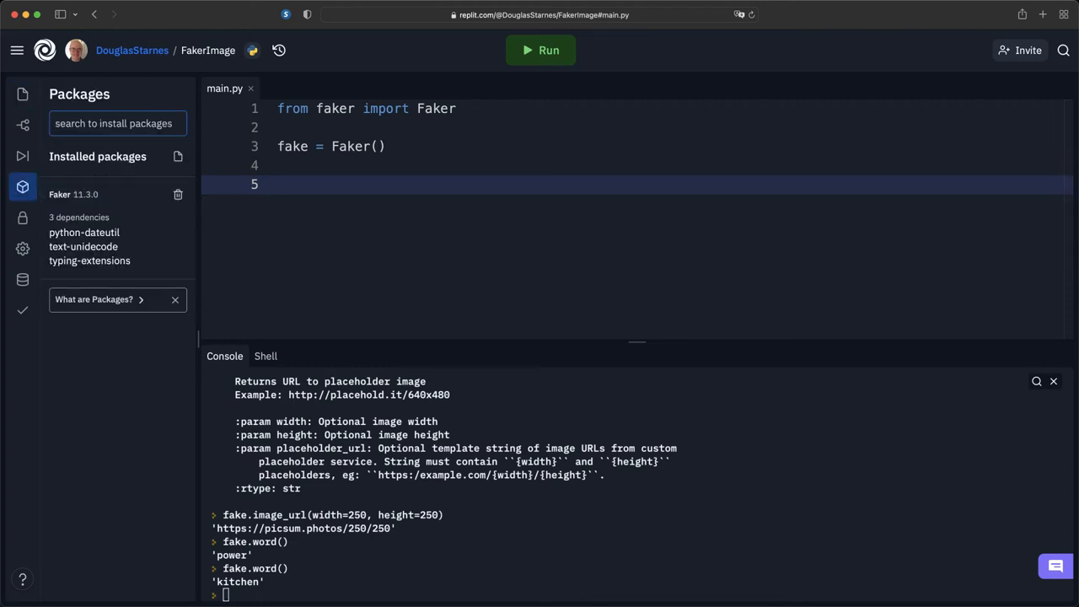
pyautogui.write('requests')
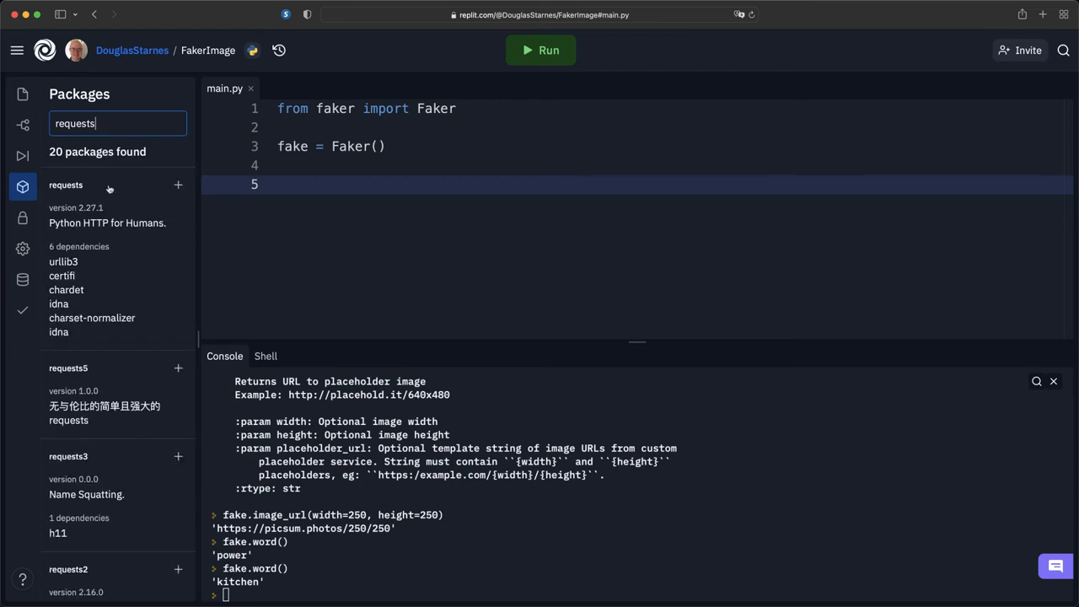
pyautogui.moveTo(81, 226)
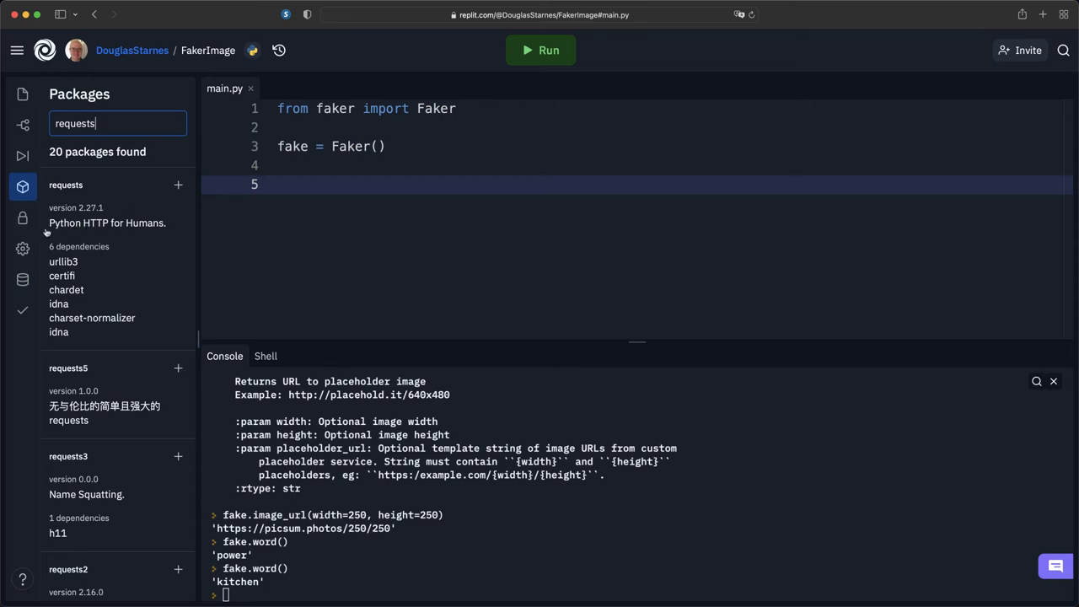
pyautogui.moveTo(179, 186)
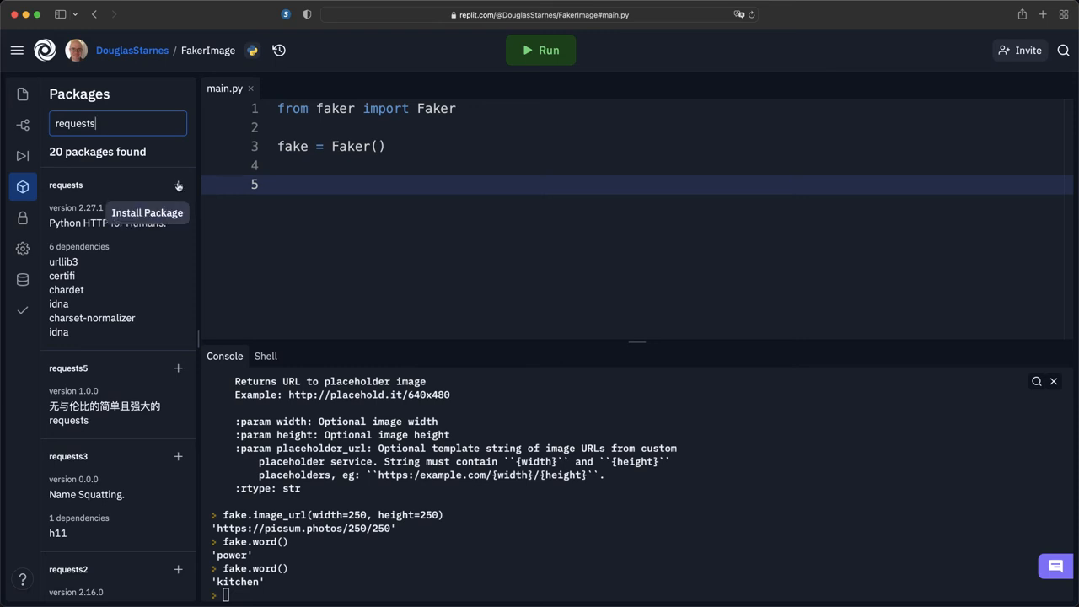
pyautogui.click(179, 186)
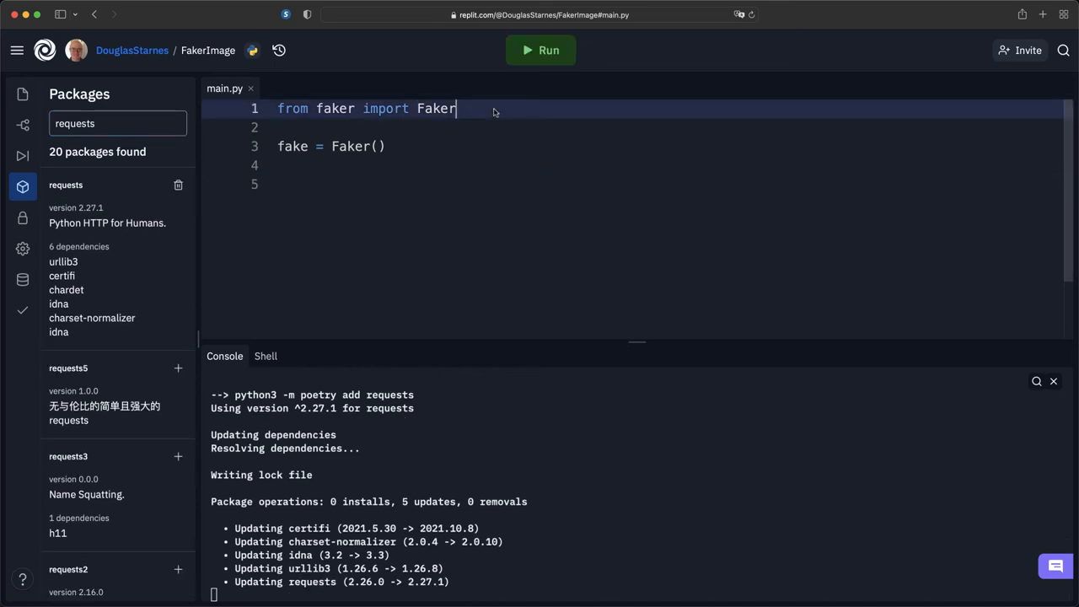
# Step: In main.py import requests, set url = fake.image_url() and fetch it with s = requests.get(url)
pyautogui.write('import requests')
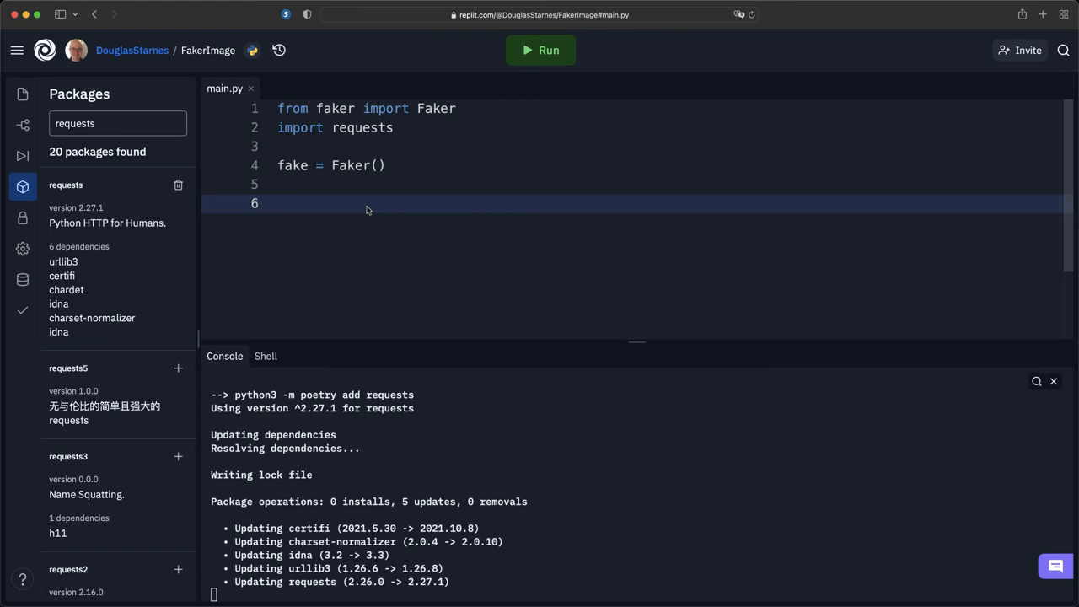
pyautogui.write('url =')
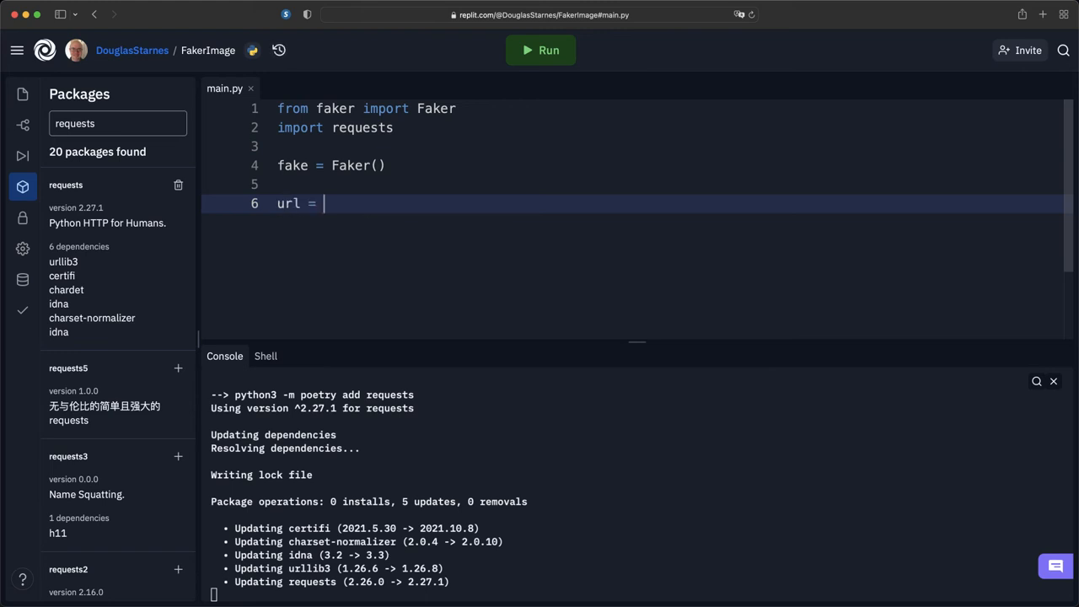
pyautogui.write('fake.')
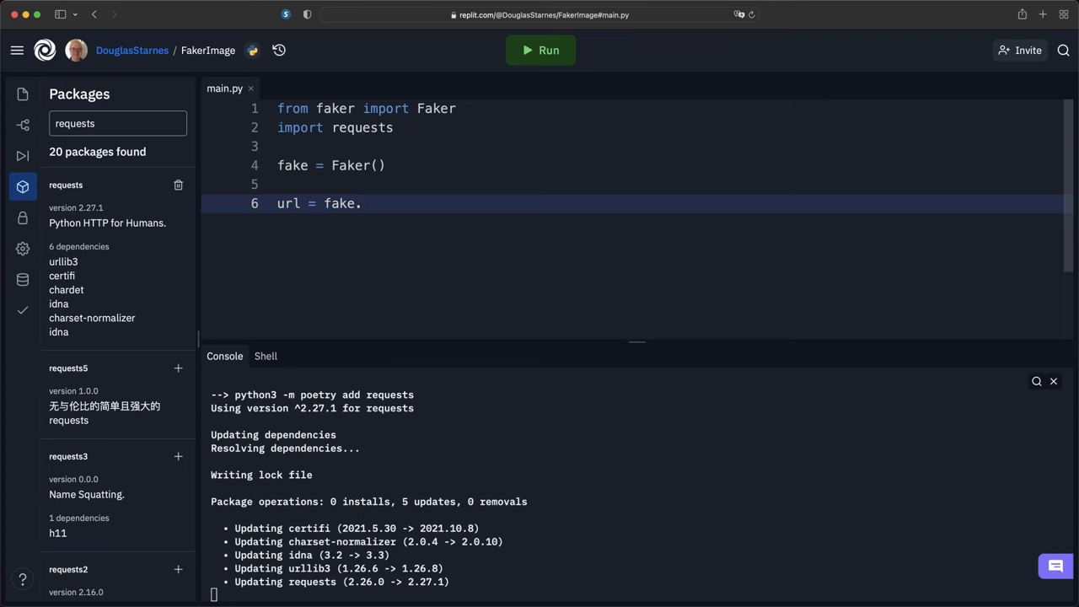
pyautogui.write('i')
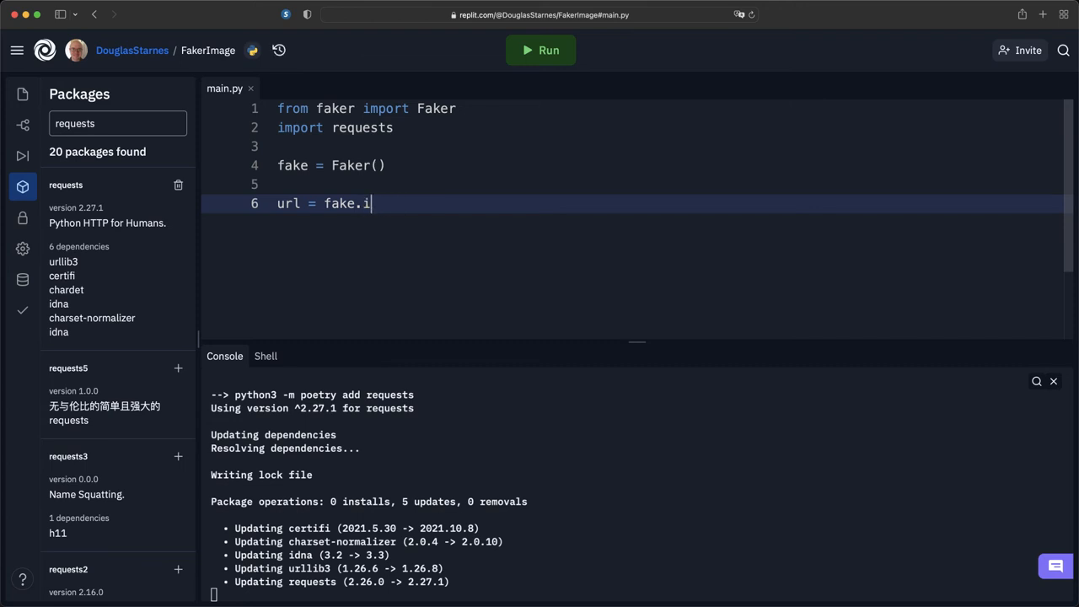
pyautogui.write('mage_url')
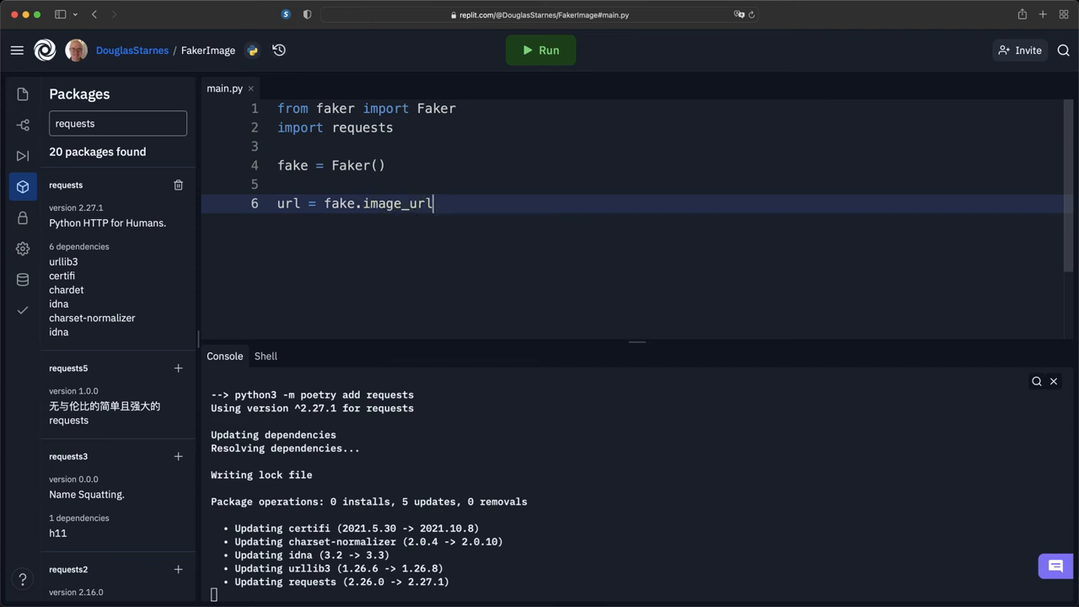
pyautogui.write('()')
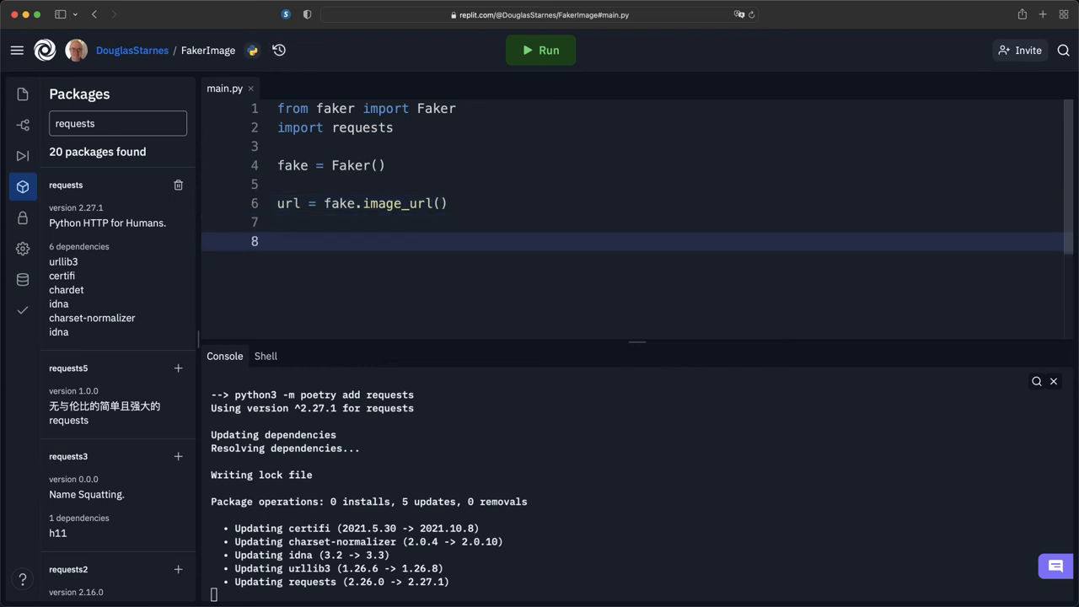
pyautogui.write('s =')
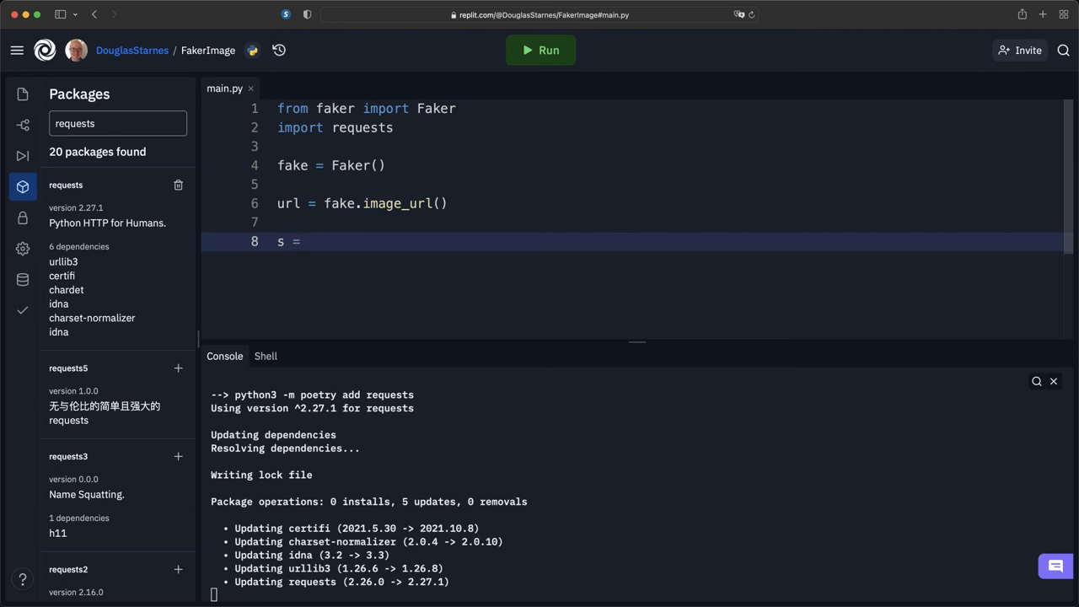
pyautogui.write('requests')
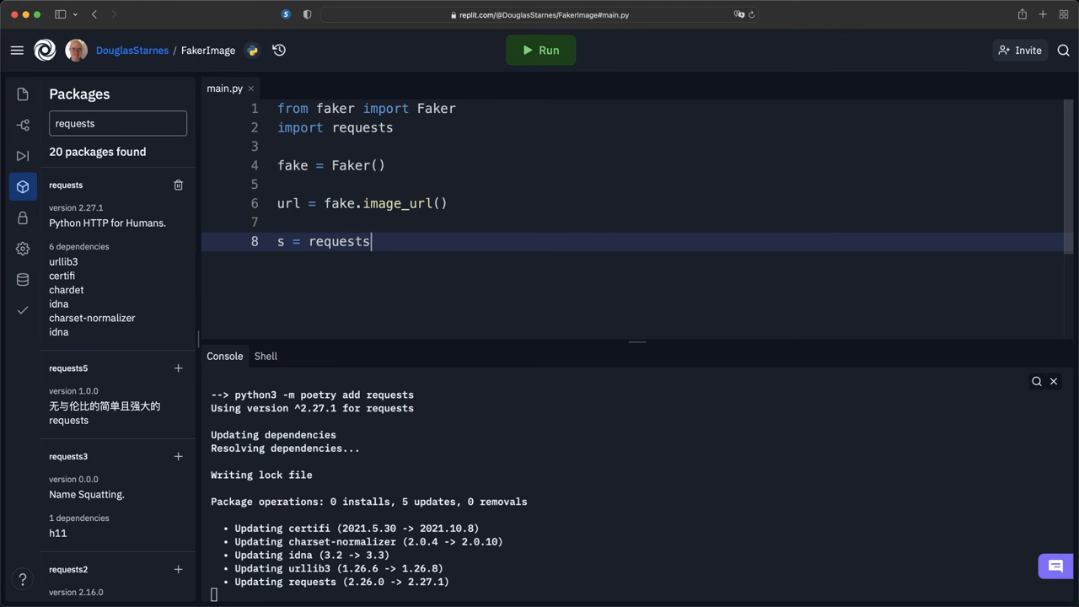
pyautogui.write('.get(url)')
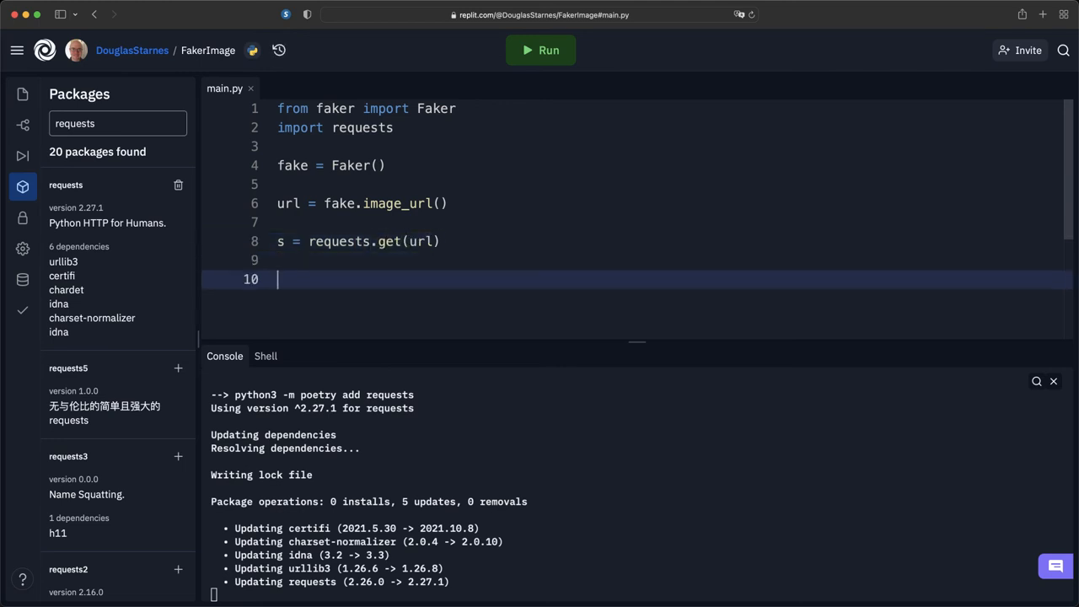
# Step: Write s.content to f"{fake.word()}.png" inside a with open(..., "wb") block
pyautogui.write('with open')
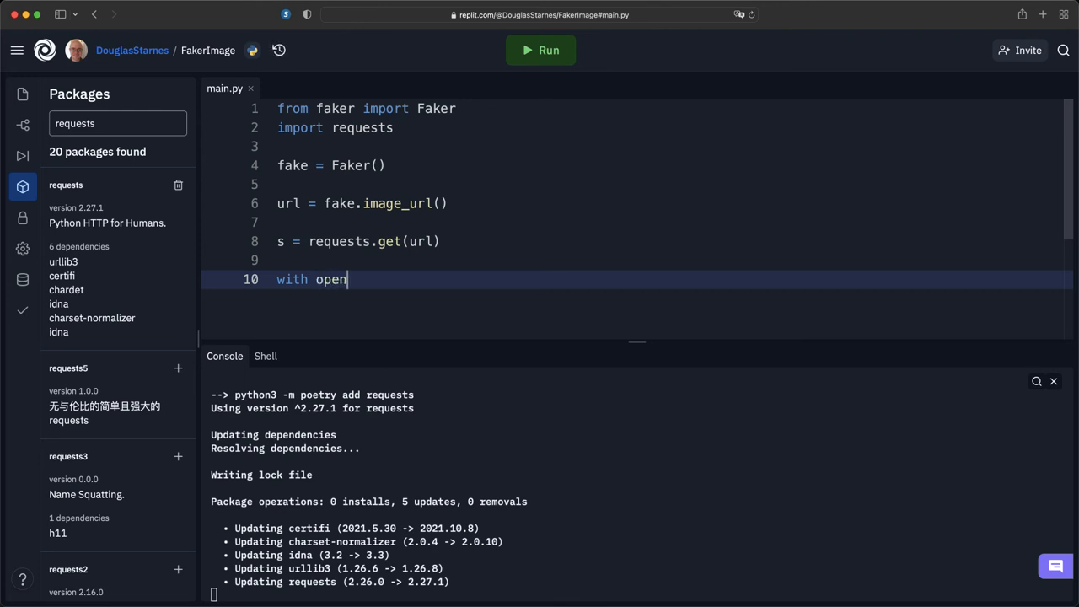
pyautogui.write('(f')
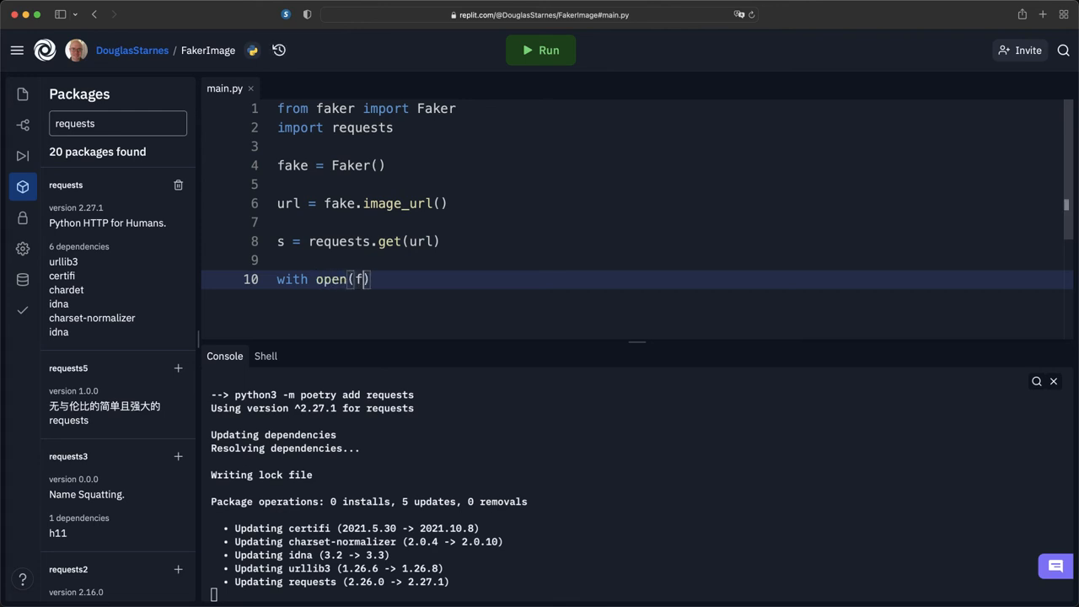
pyautogui.write('"{}')
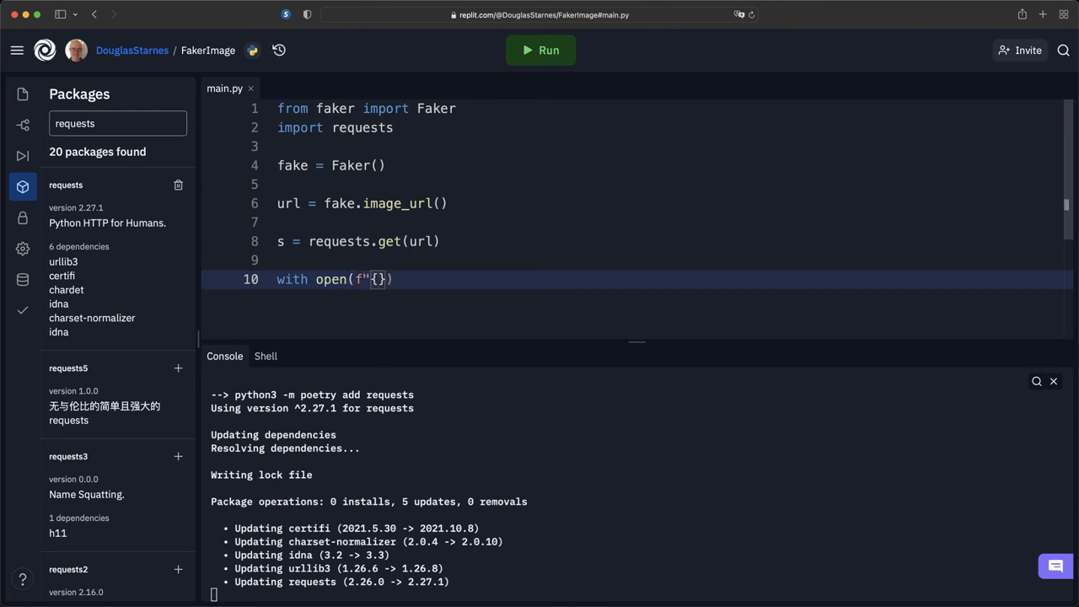
pyautogui.write('fake.word()')
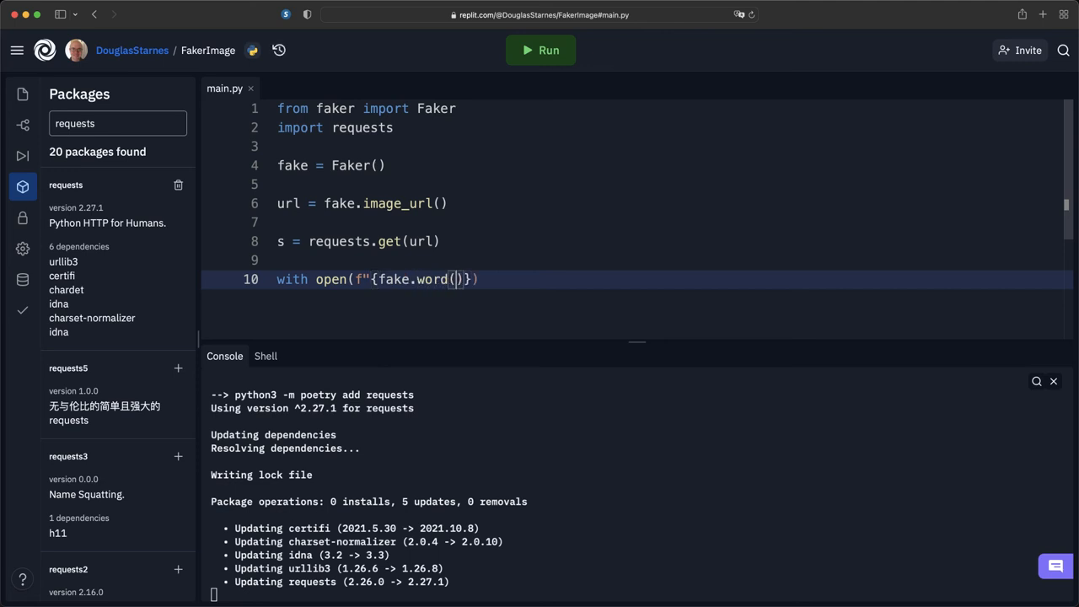
pyautogui.write('.png", "W')
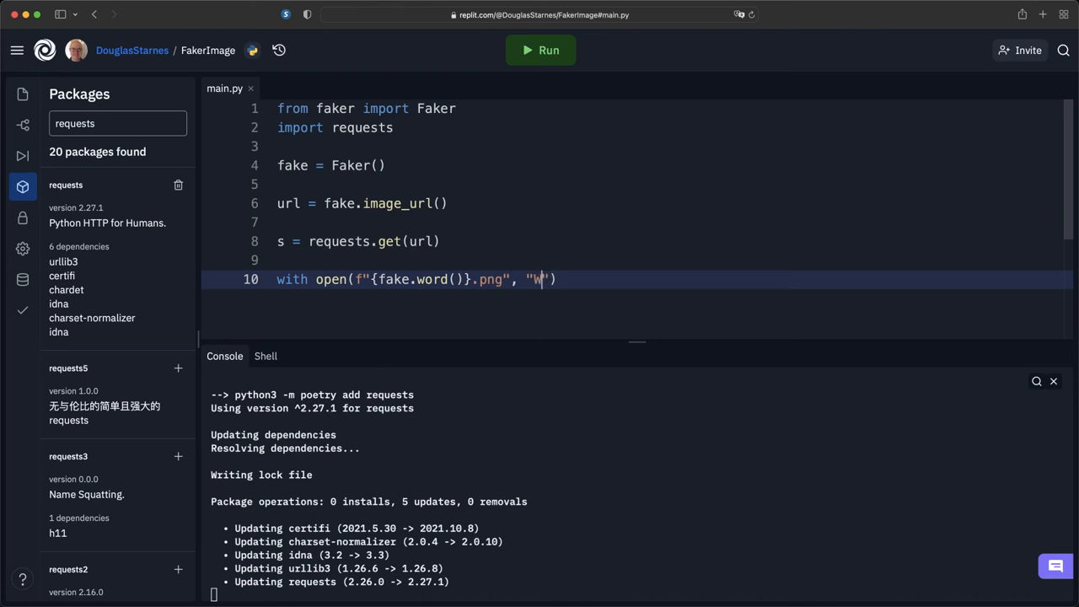
pyautogui.write('b)')
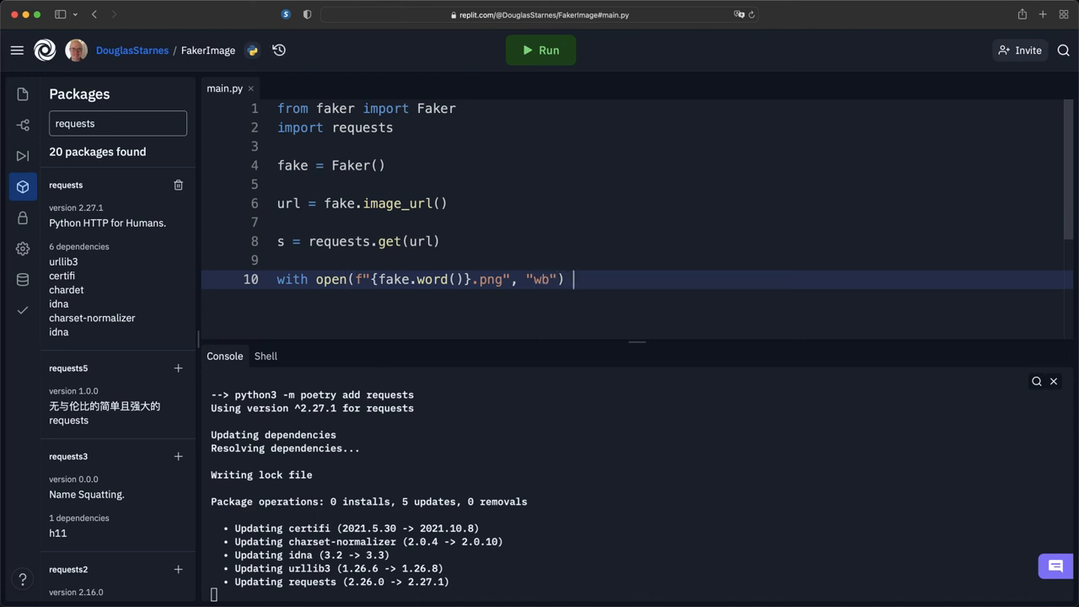
pyautogui.write('as f:')
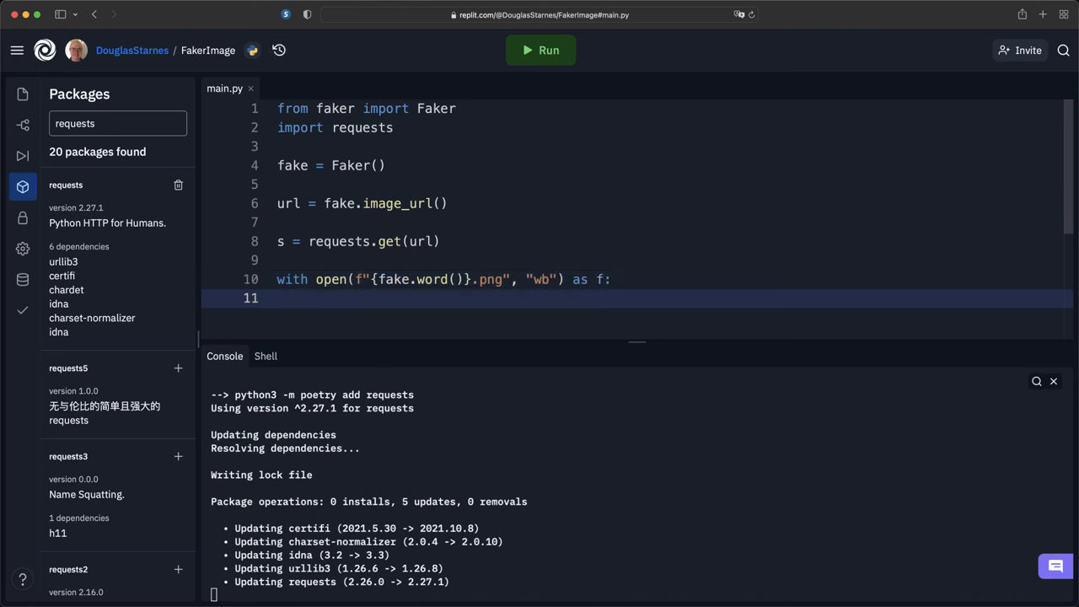
pyautogui.write('f.write()')
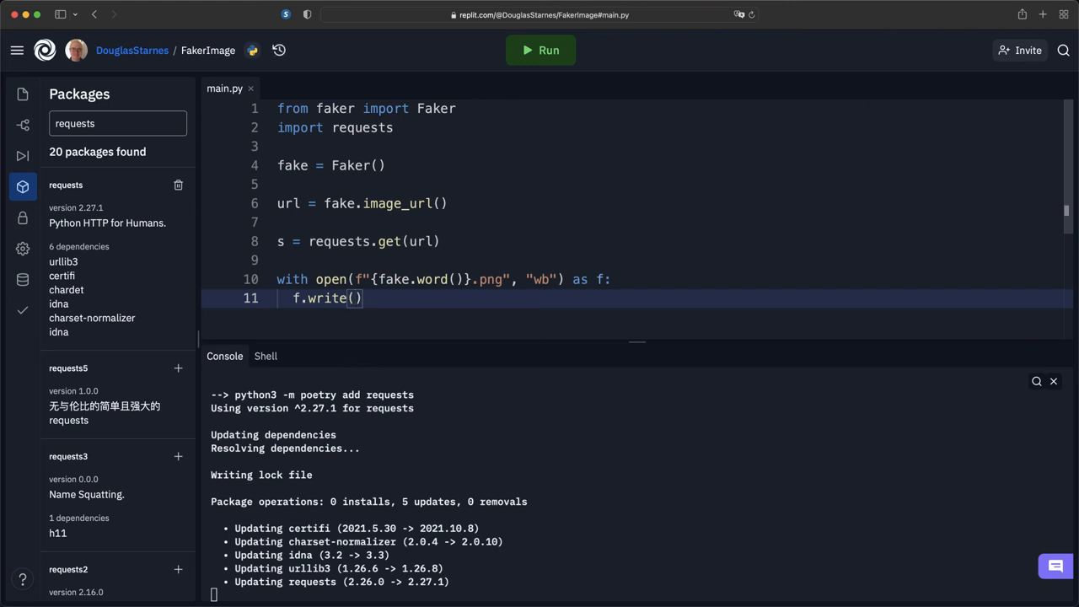
pyautogui.write('s.content')
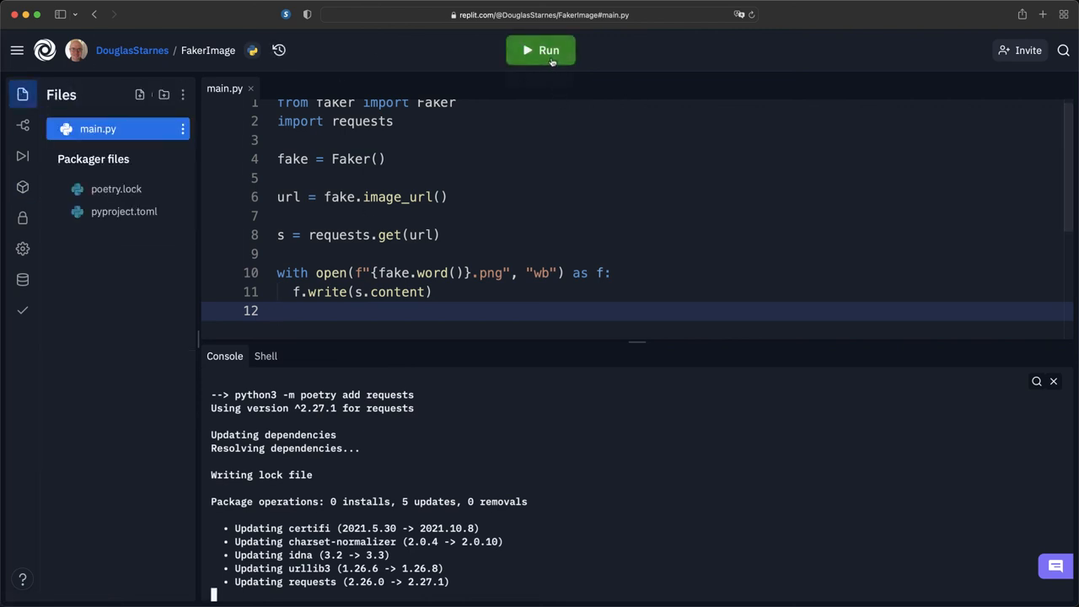
# Step: Run main.py repeatedly to download point.png, impact.png and firm.png, viewing the saved images
pyautogui.click(539, 51)
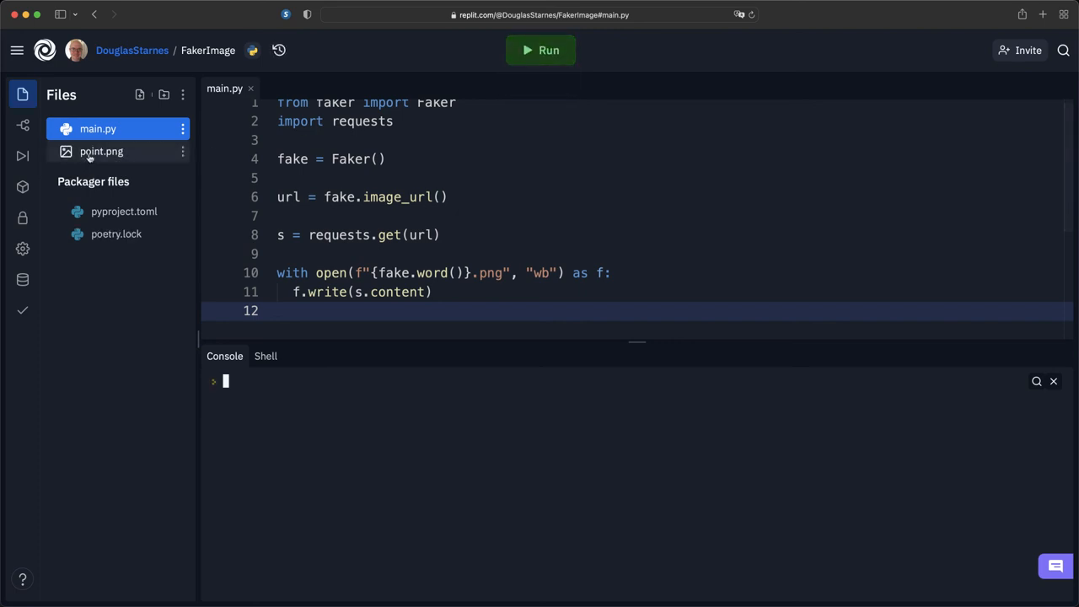
pyautogui.click(102, 151)
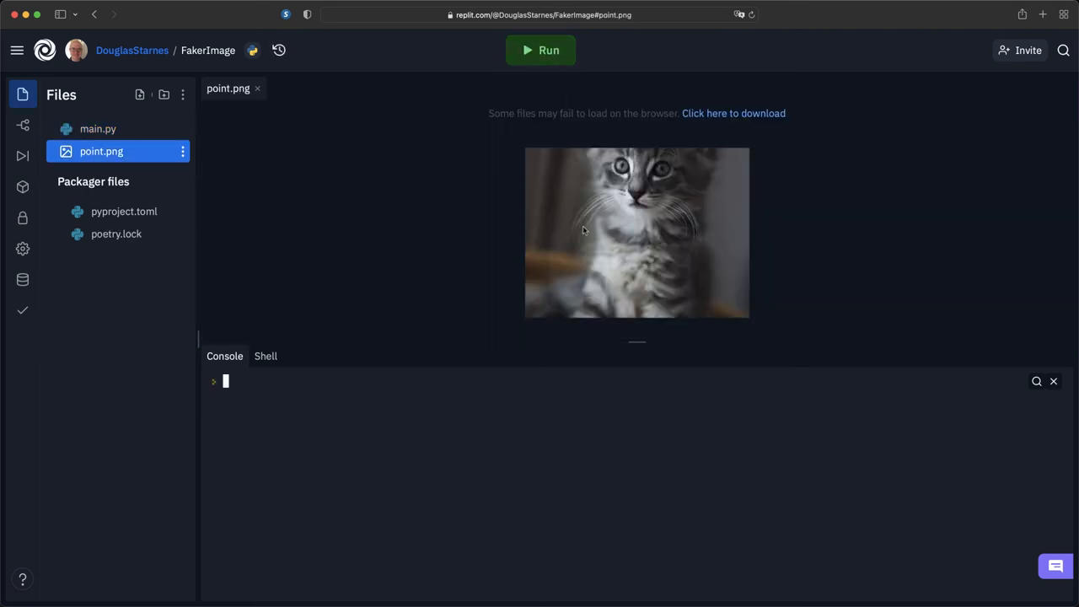
pyautogui.moveTo(540, 50)
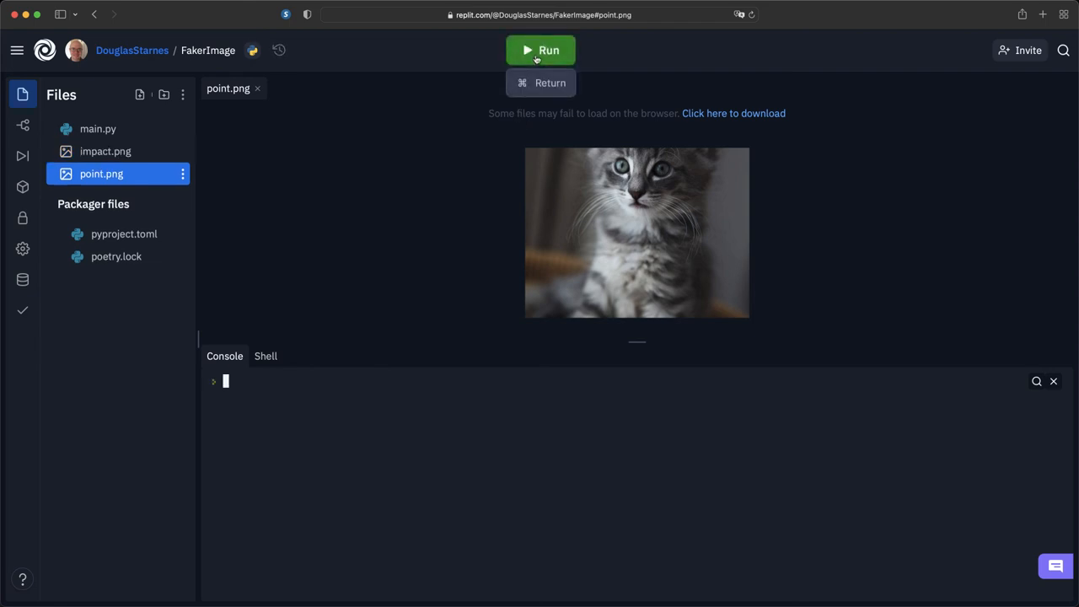
pyautogui.click(105, 152)
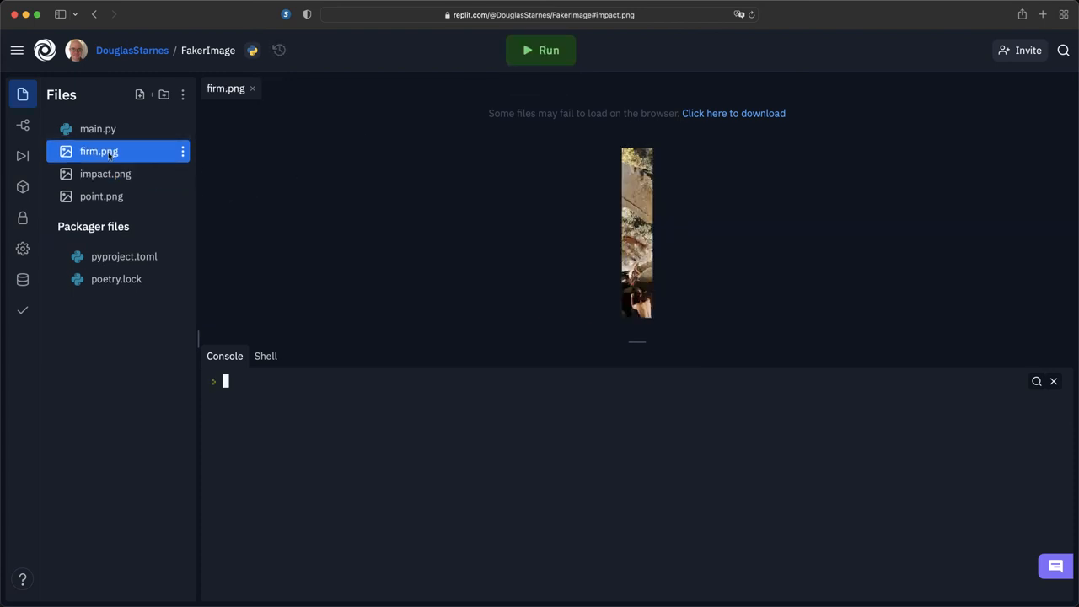
pyautogui.click(98, 152)
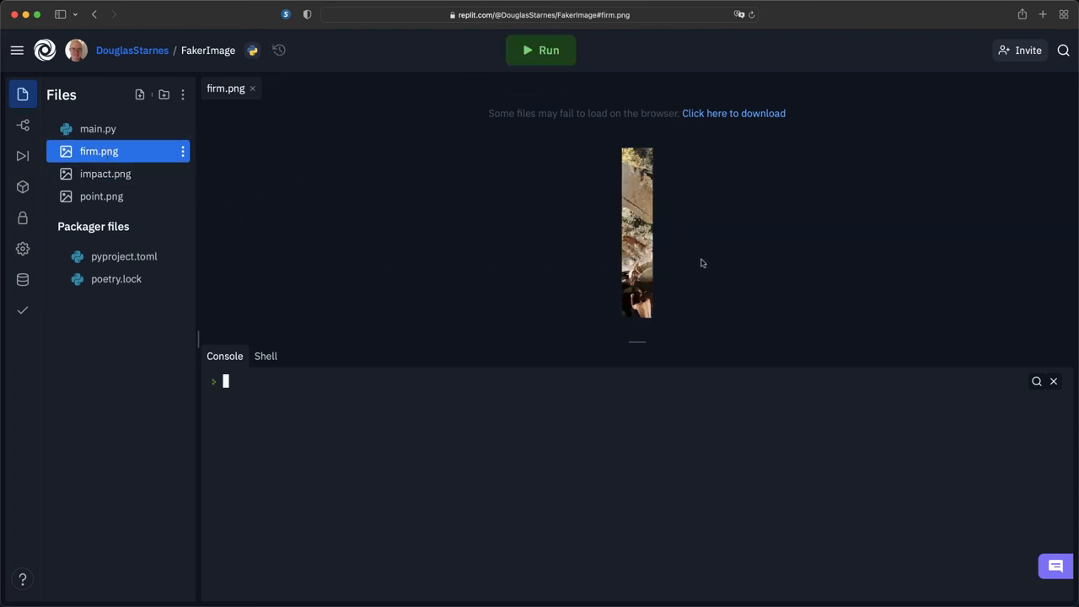